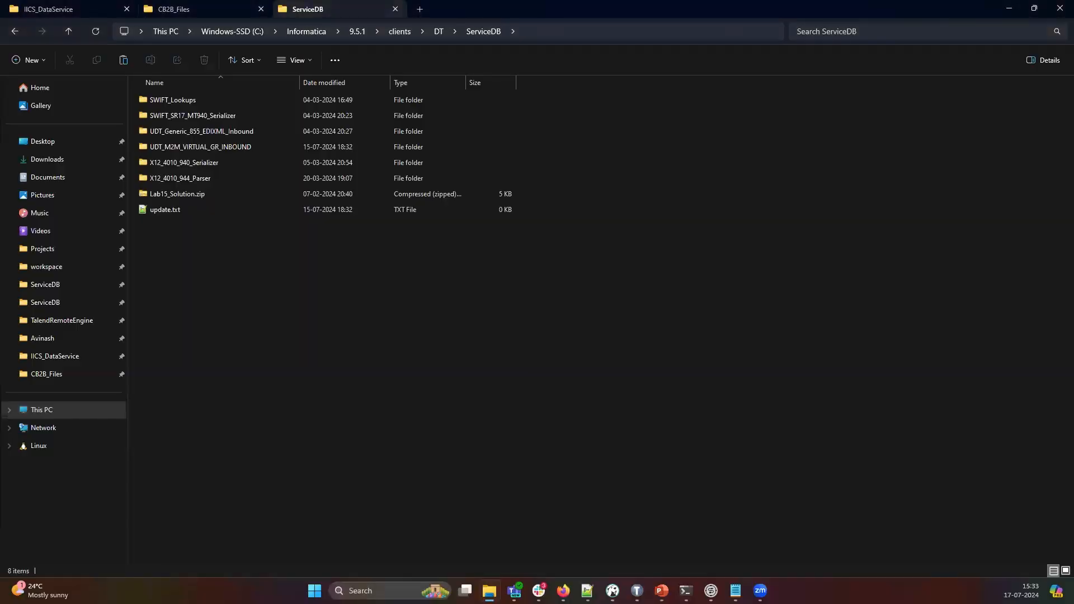
mouse_move(457, 416)
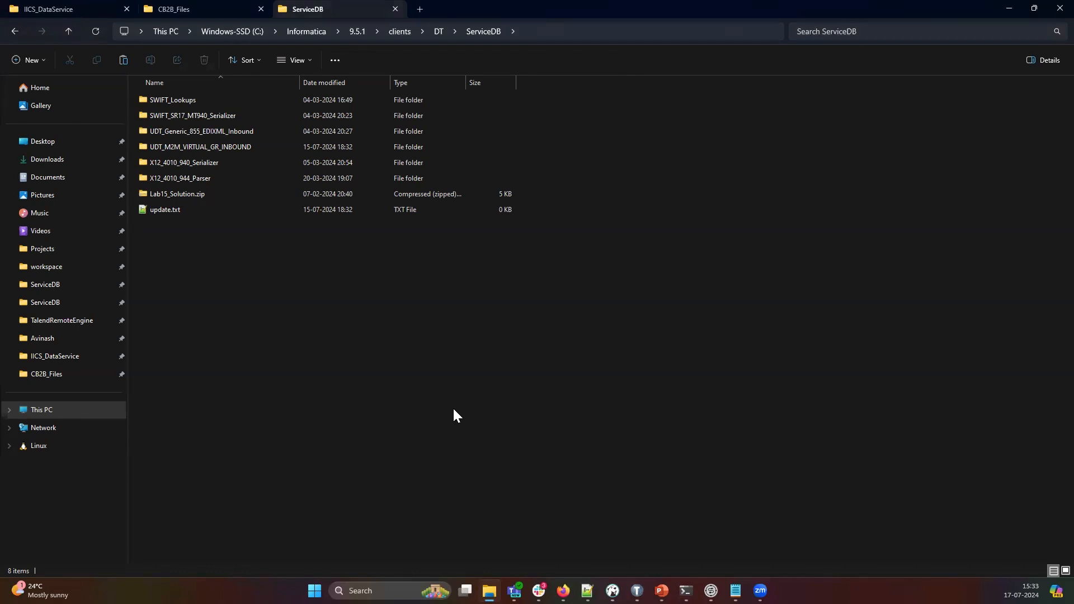
mouse_move(457, 418)
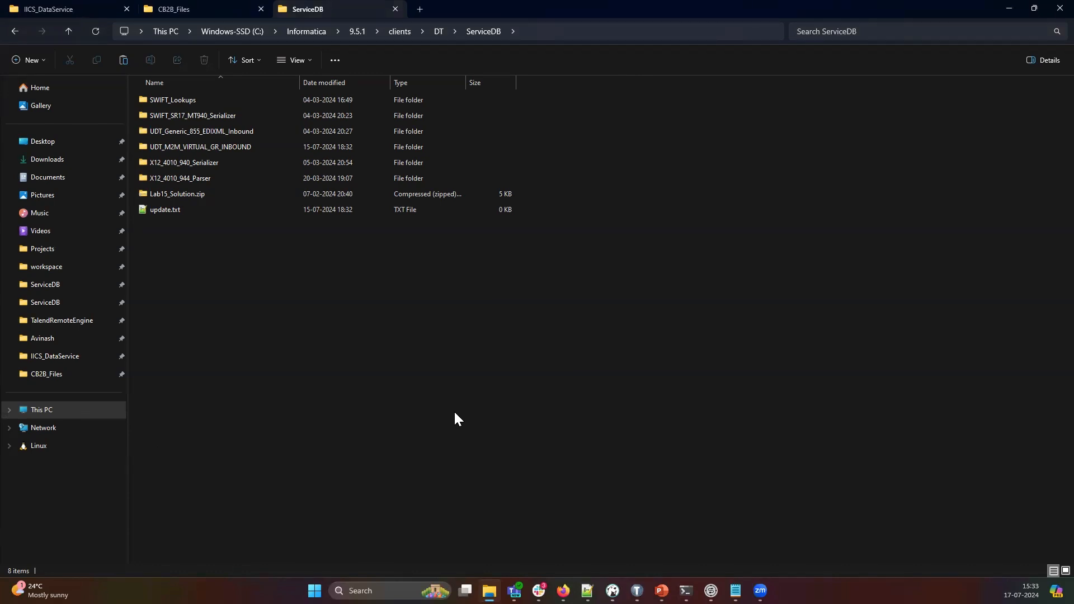
mouse_move(458, 411)
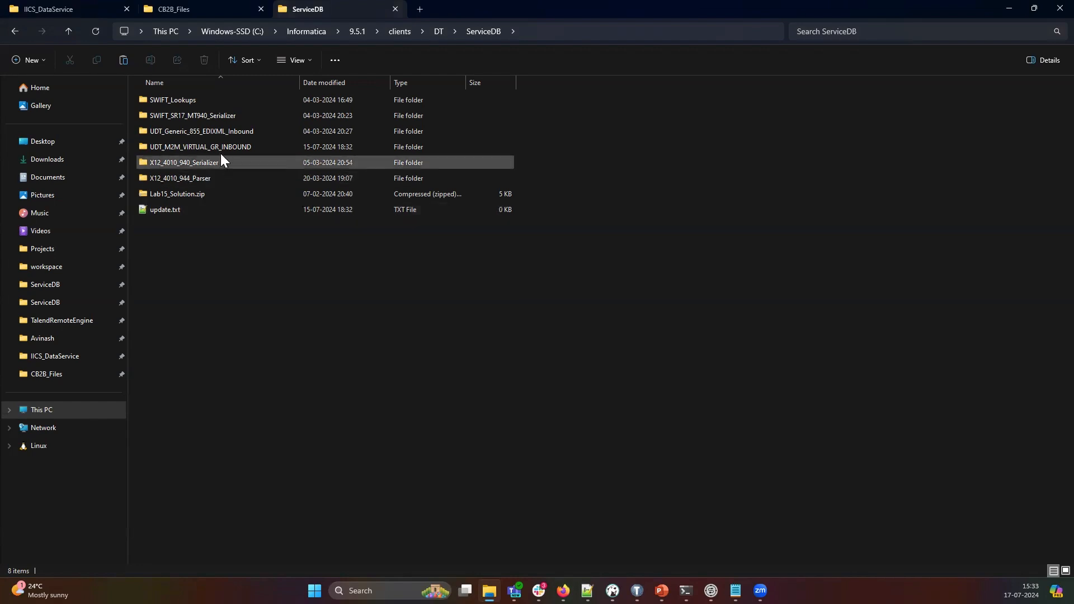
Step: Open the UDT_Generic_855_EDIXML_Inbound folder inside ServiceDB
double_click(203, 131)
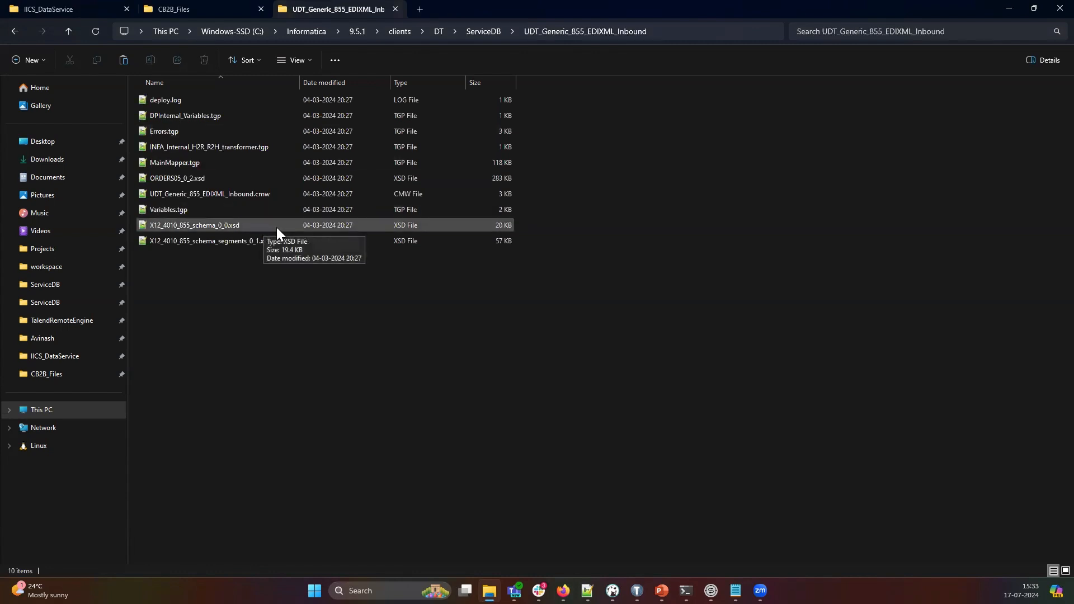
mouse_move(575, 346)
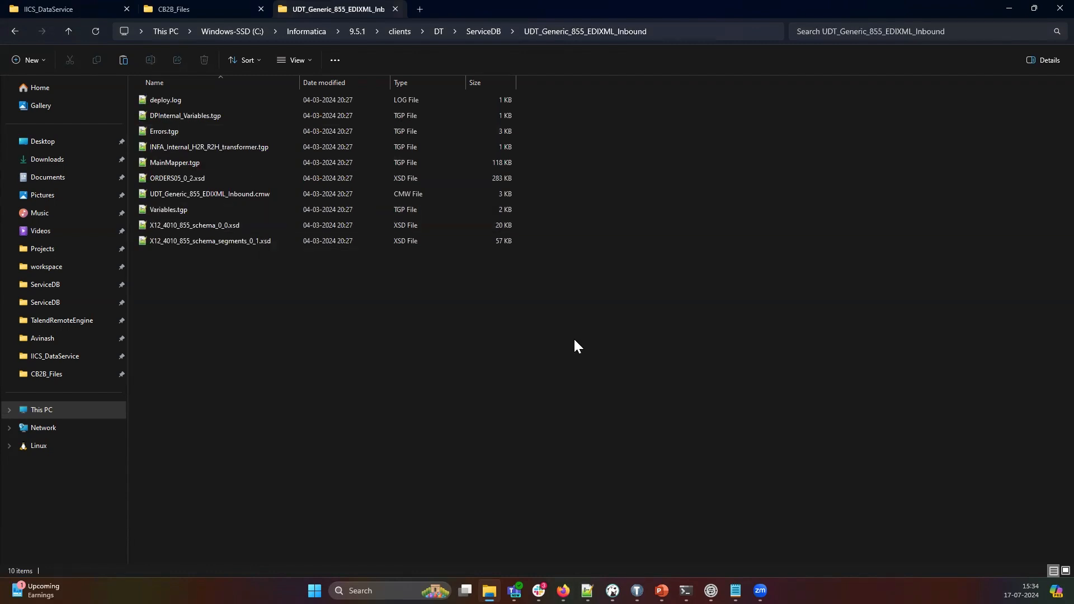
mouse_move(562, 591)
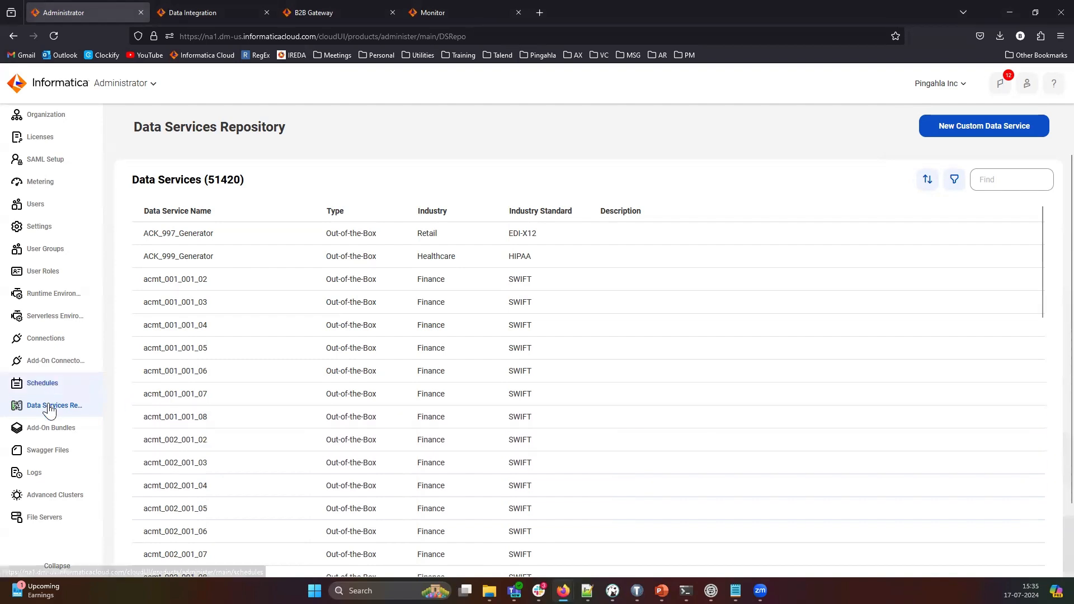
mouse_move(54, 405)
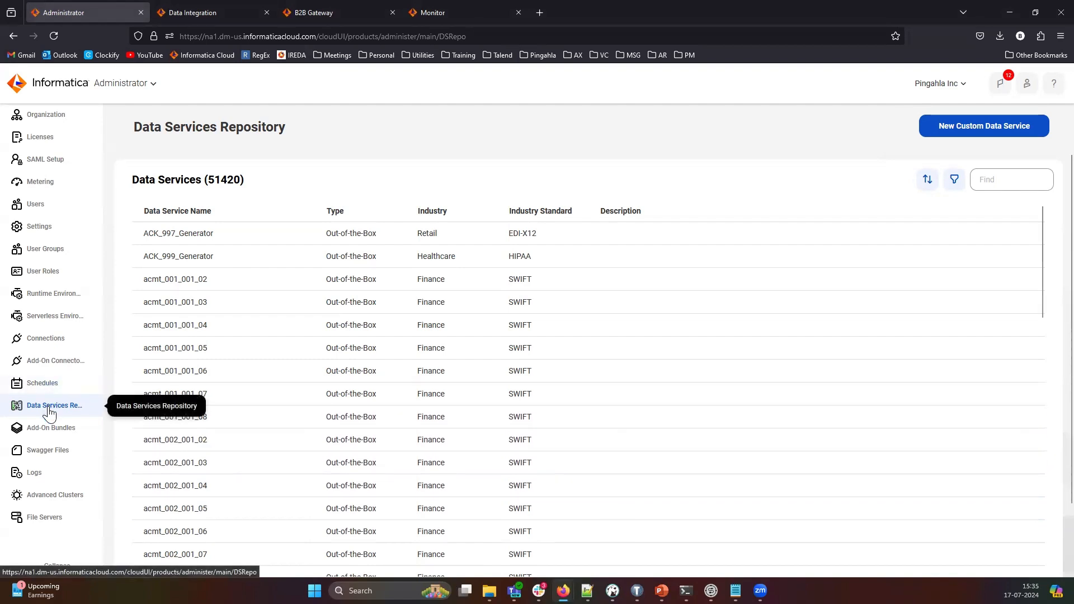
mouse_move(350, 392)
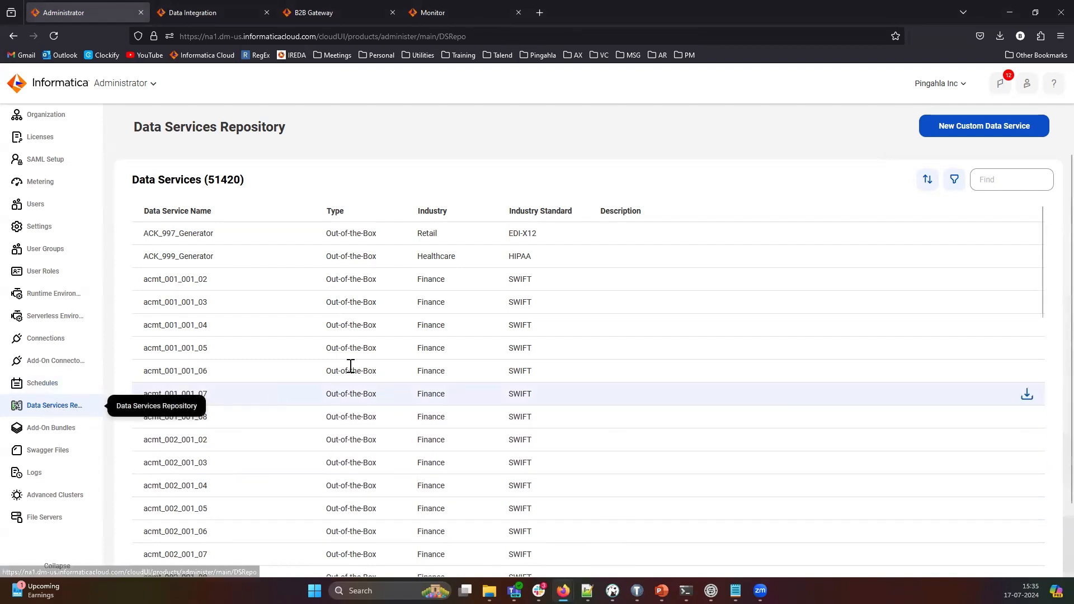
mouse_move(362, 359)
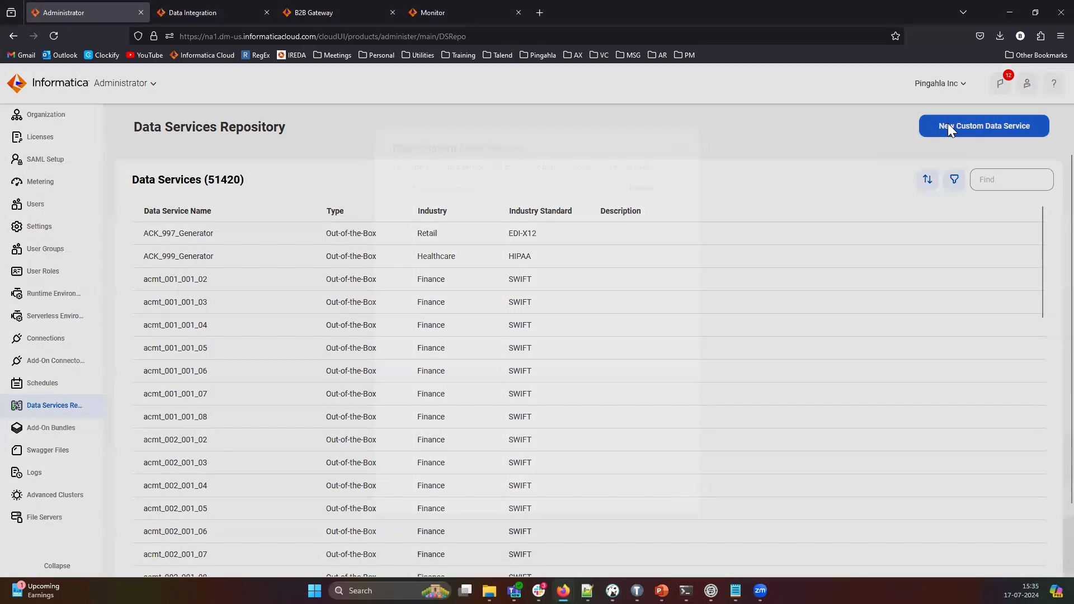
Step: Start a new custom data service and upload all files from the UDT_Generic_855_EDIXML_Inbound folder
left_click(983, 127)
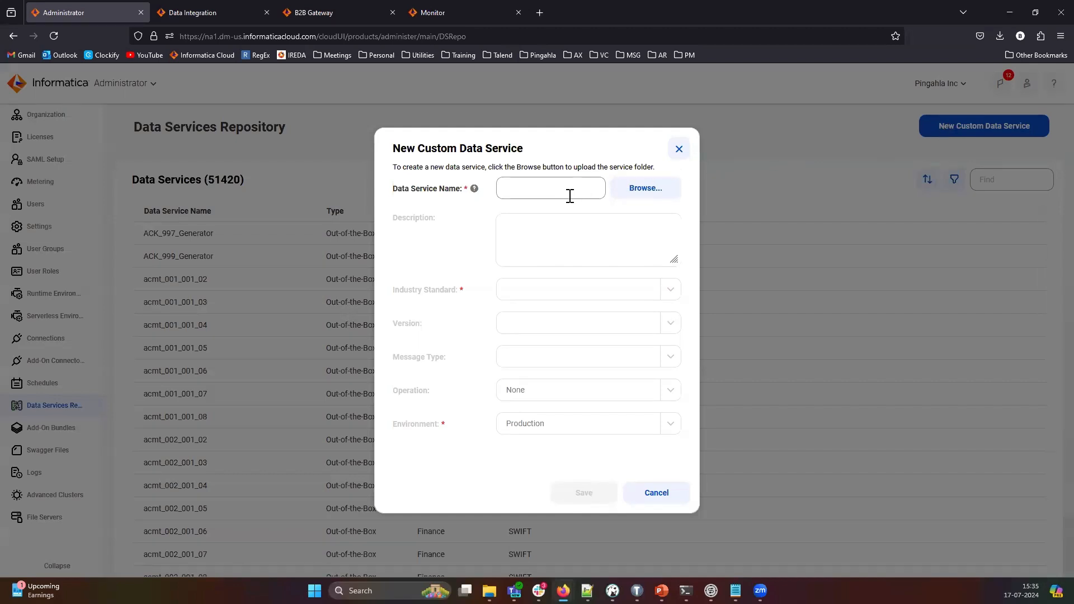
left_click(644, 188)
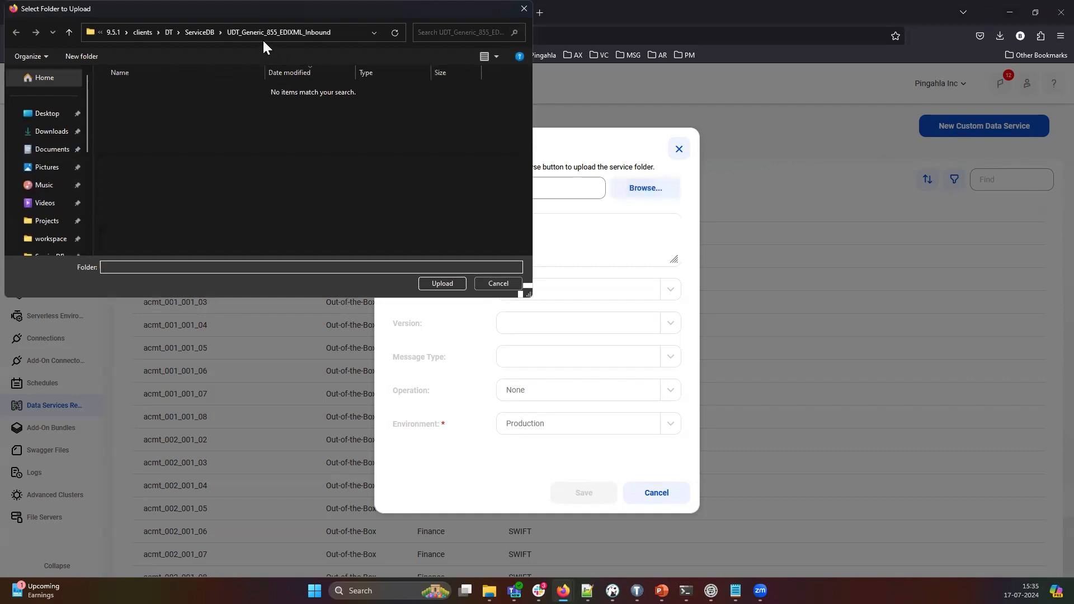
left_click(199, 33)
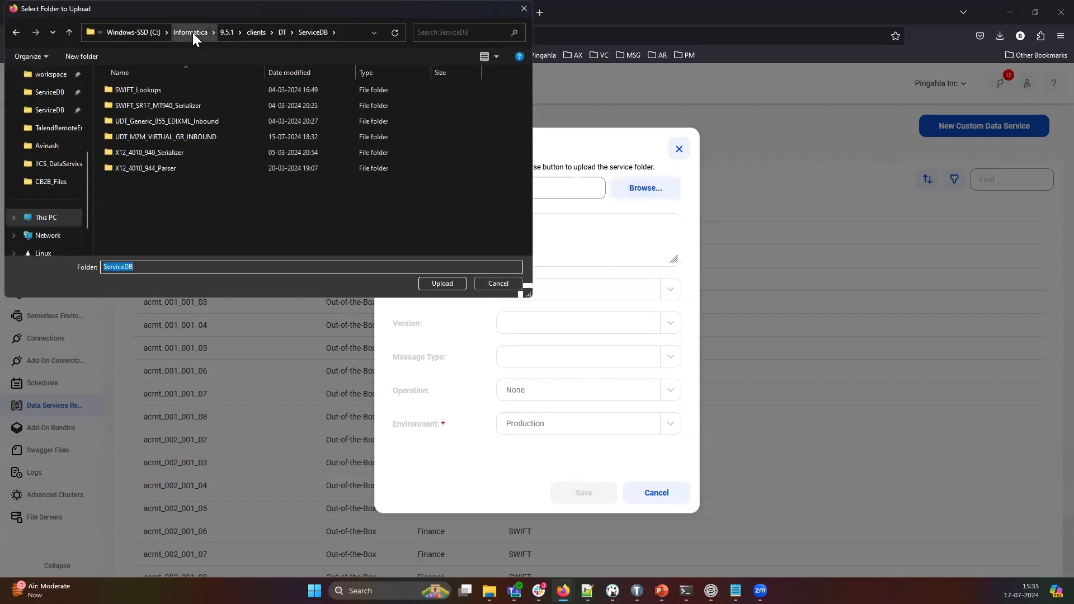
left_click(145, 168)
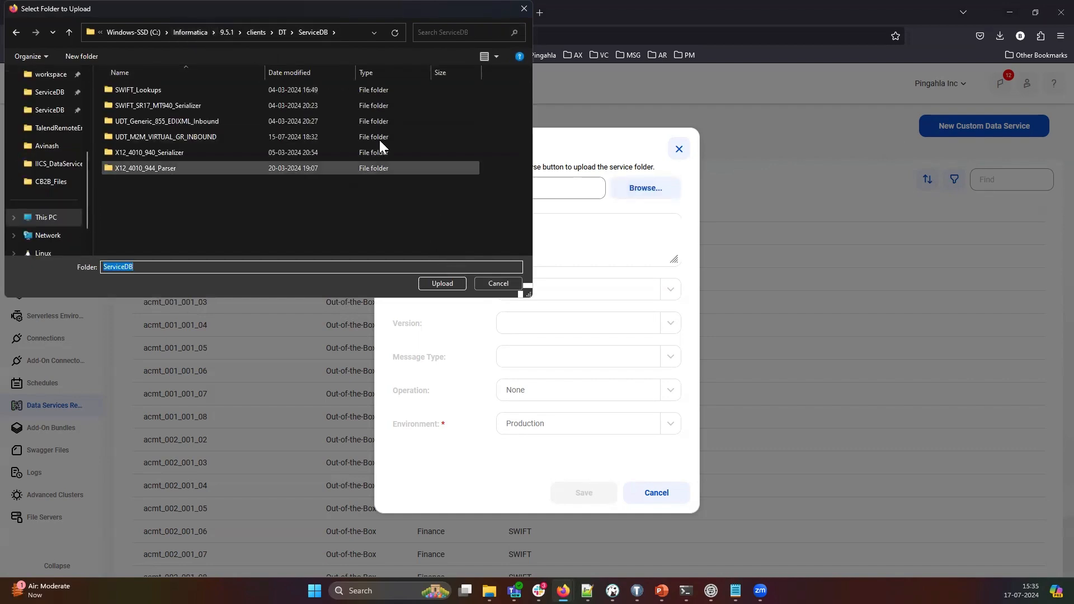
left_click(165, 121)
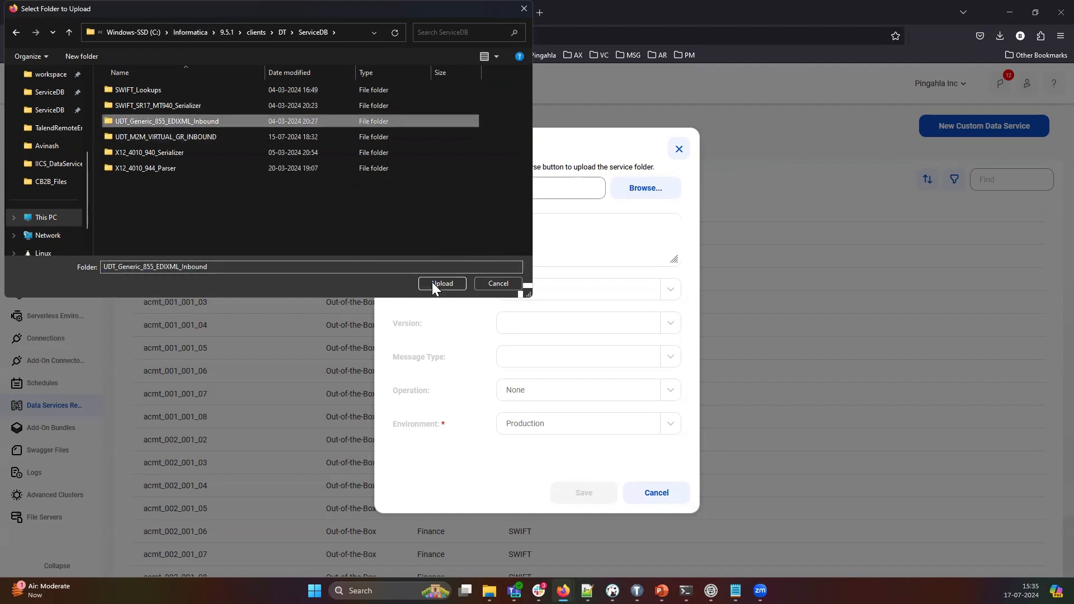
left_click(442, 283)
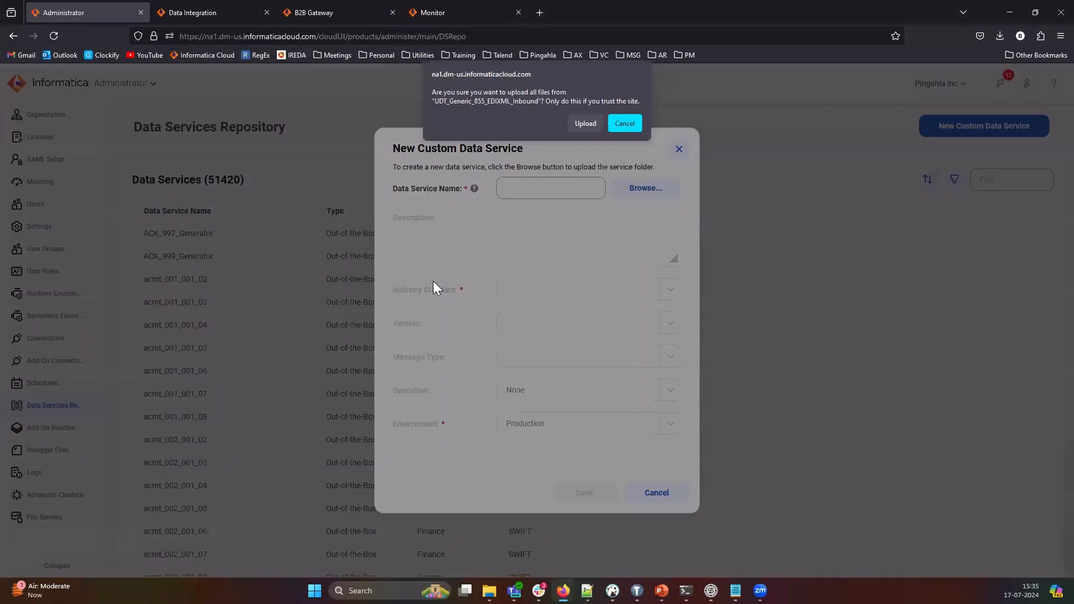
left_click(584, 125)
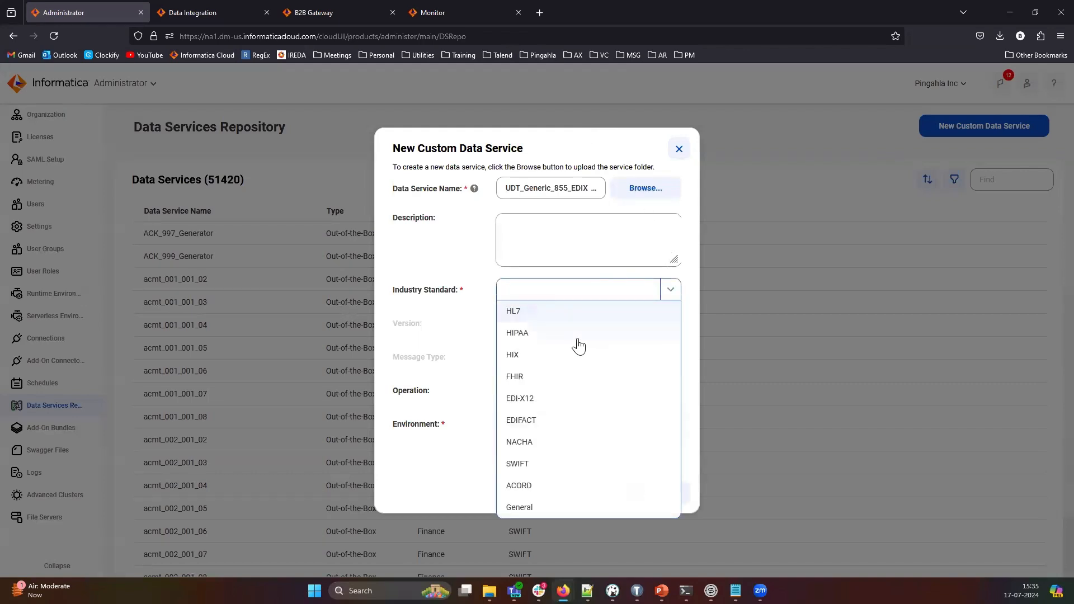
Step: Set industry standard General and environment Dev, then save the custom data service
left_click(519, 508)
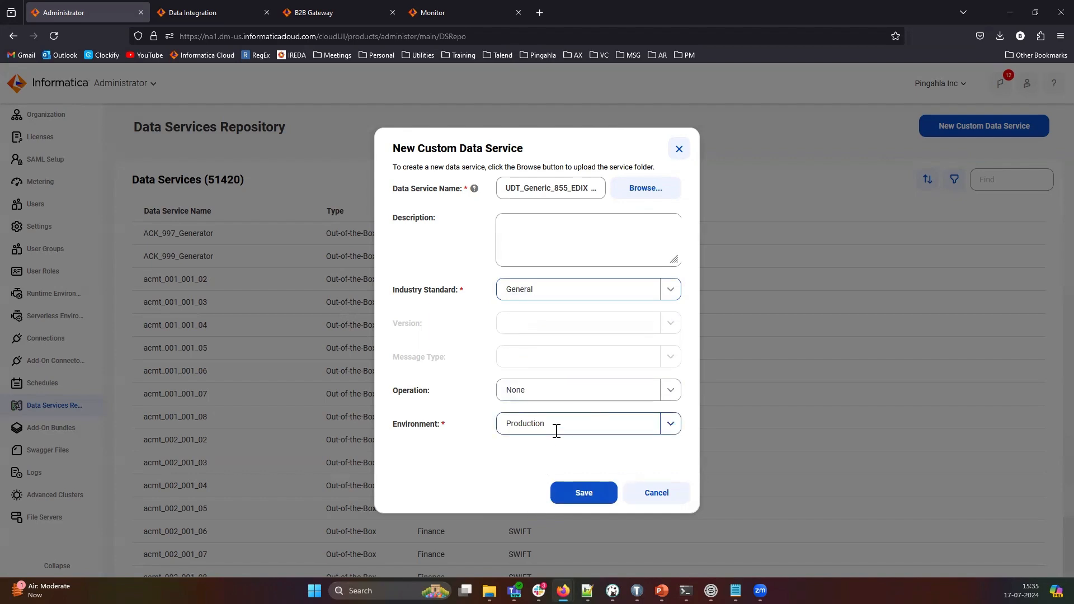
left_click(669, 423)
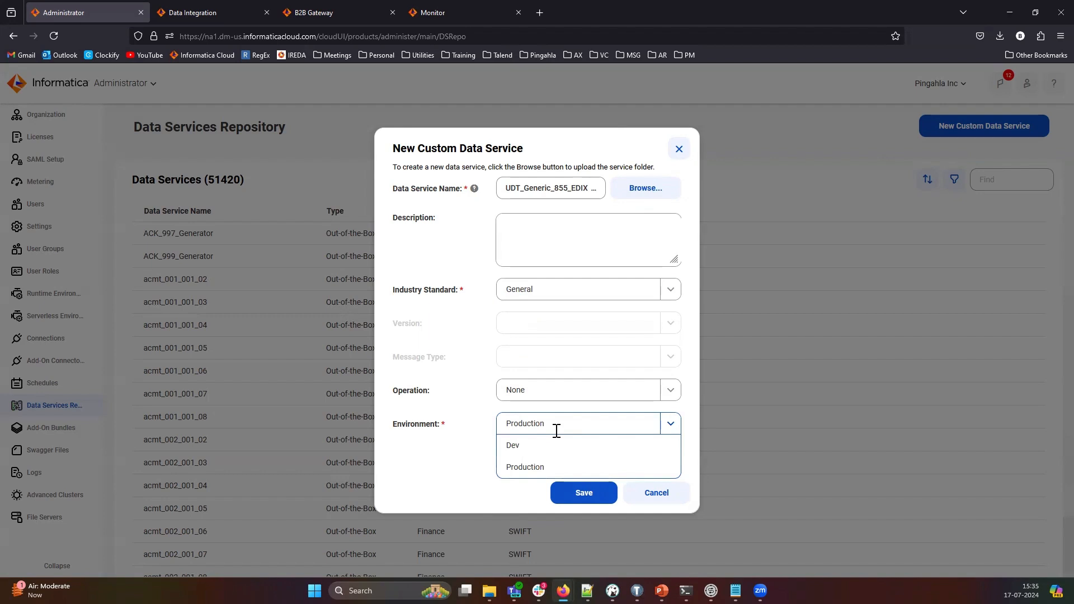
mouse_move(548, 455)
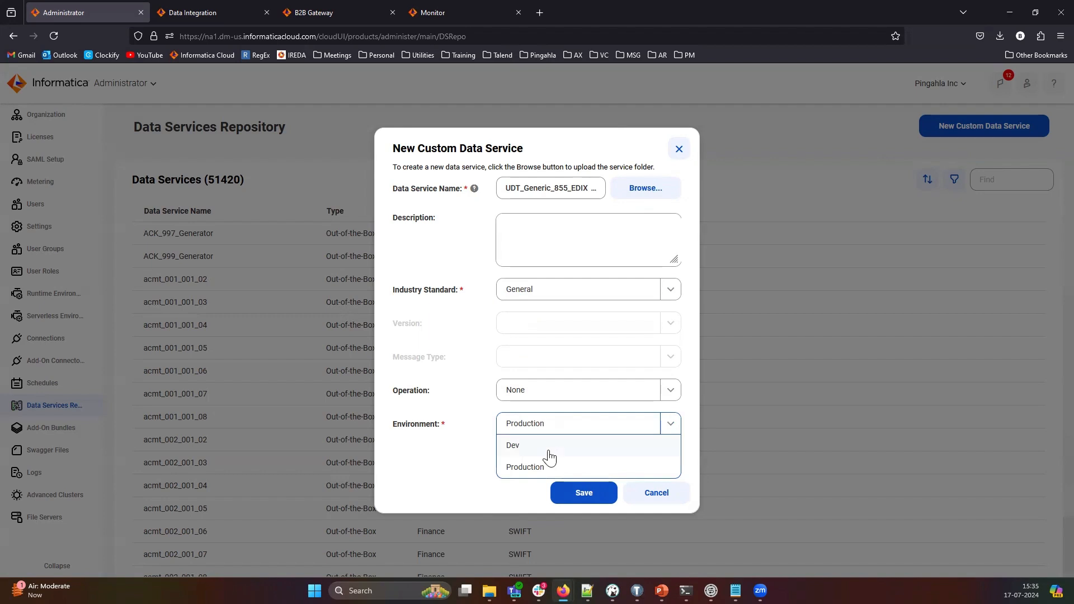
left_click(512, 444)
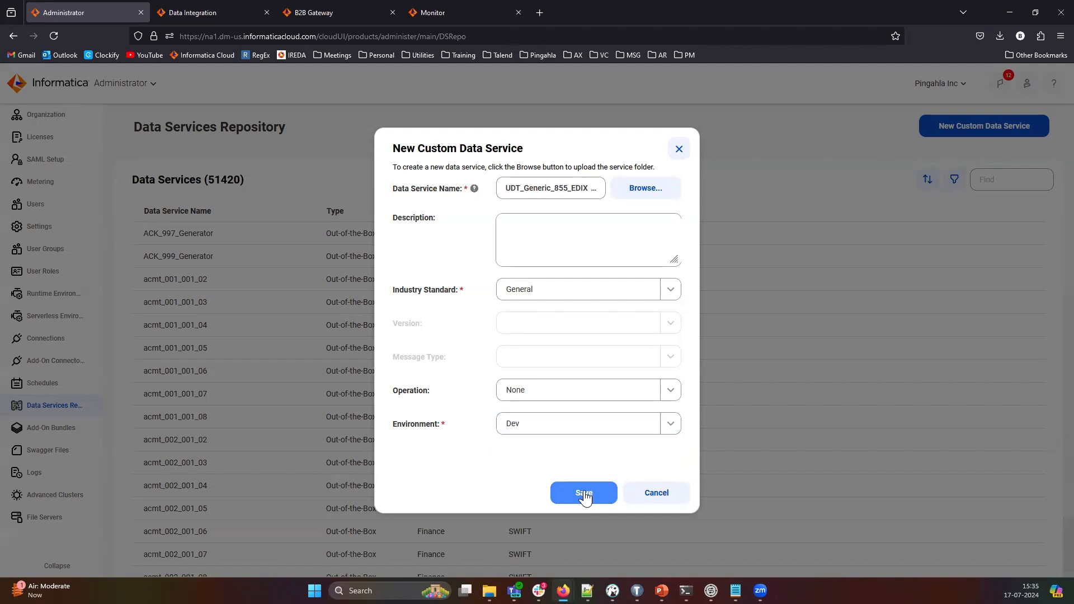
left_click(583, 492)
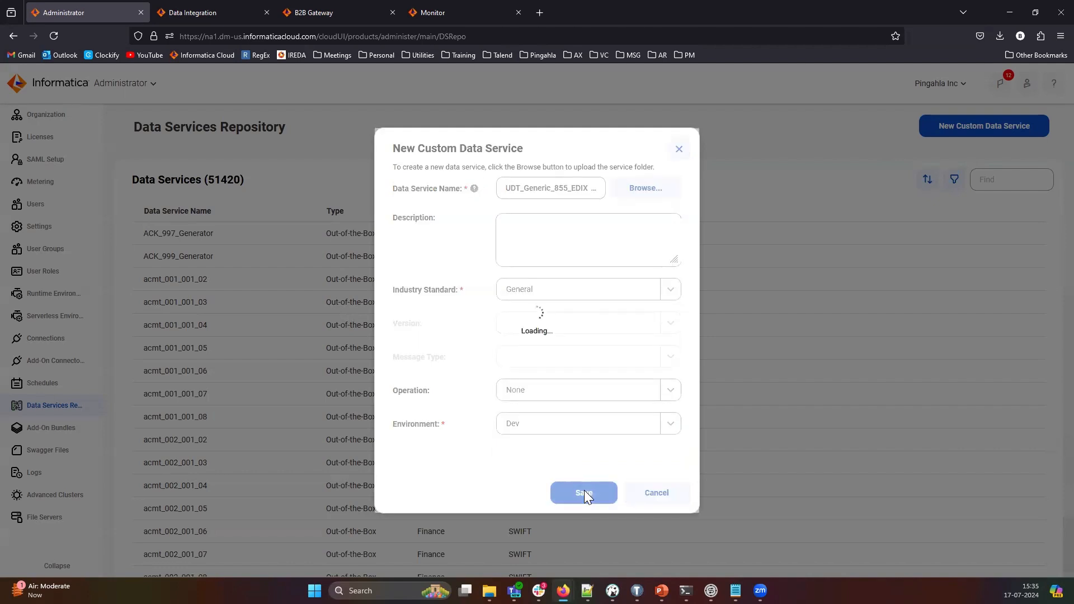
left_click(582, 492)
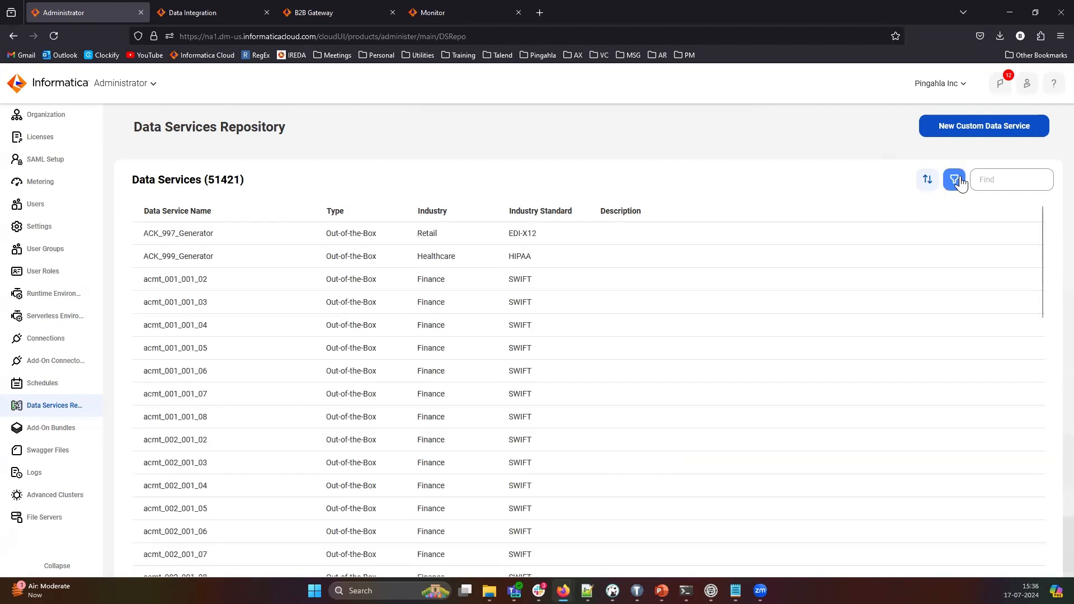
Step: Filter the data services list by Type = Custom to show UDT_Generic_855_EDIXML_Inbound
left_click(954, 179)
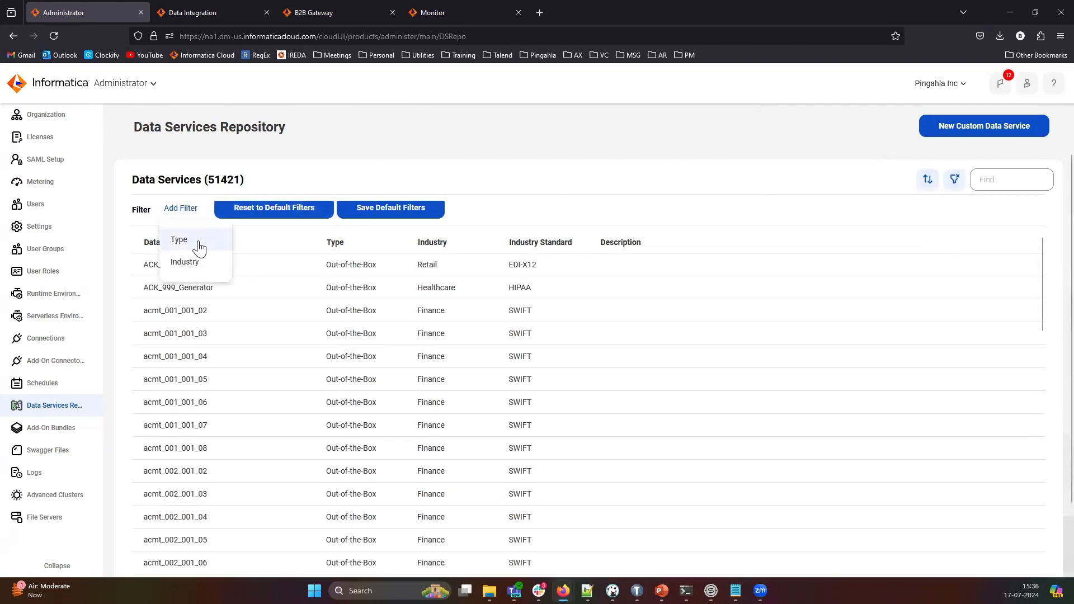
left_click(179, 239)
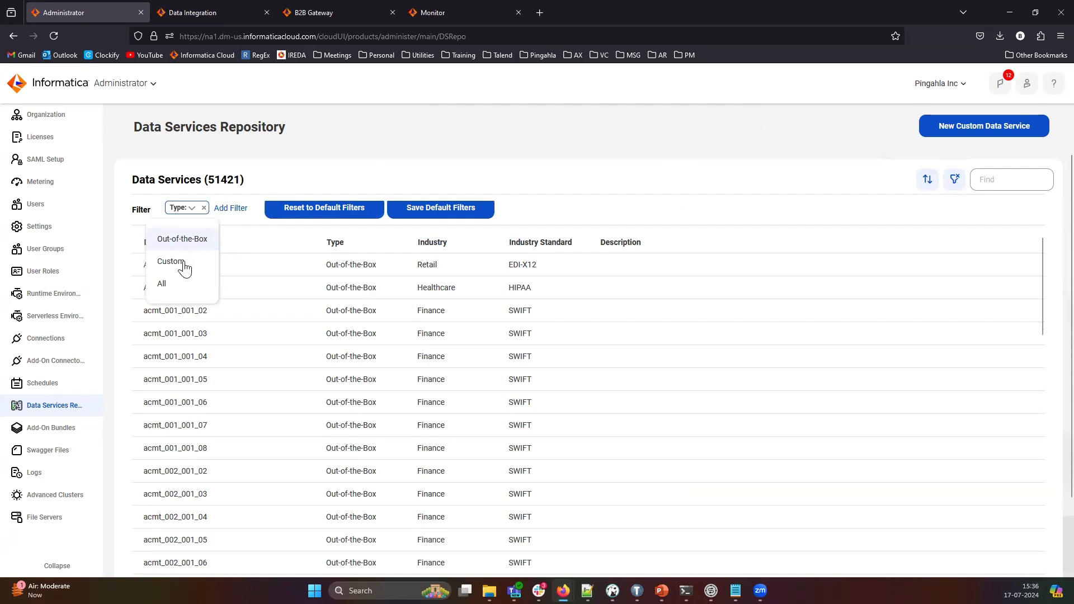
left_click(169, 261)
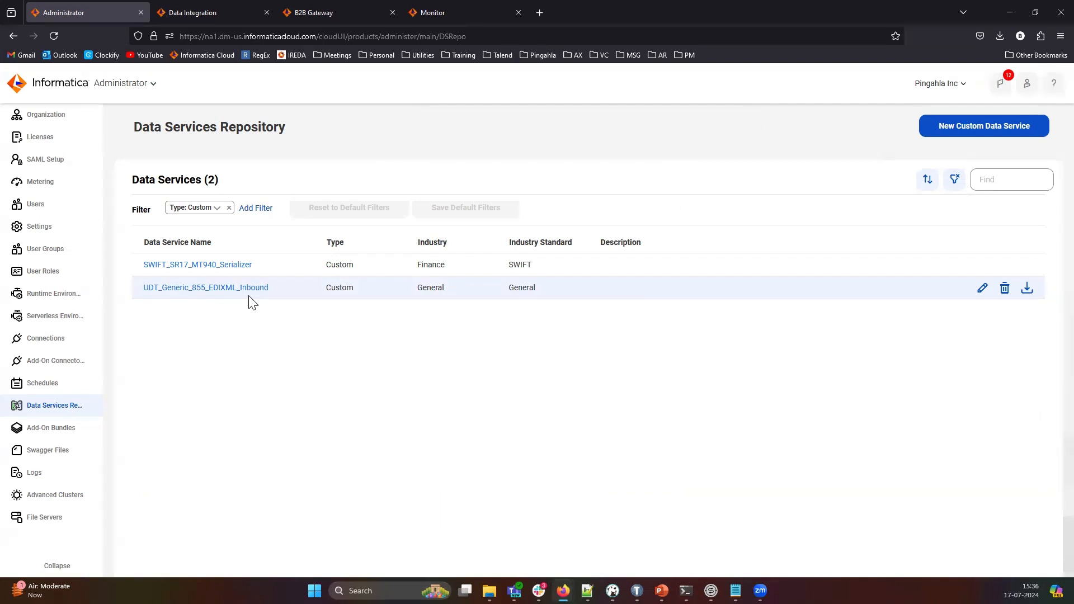
left_click(193, 13)
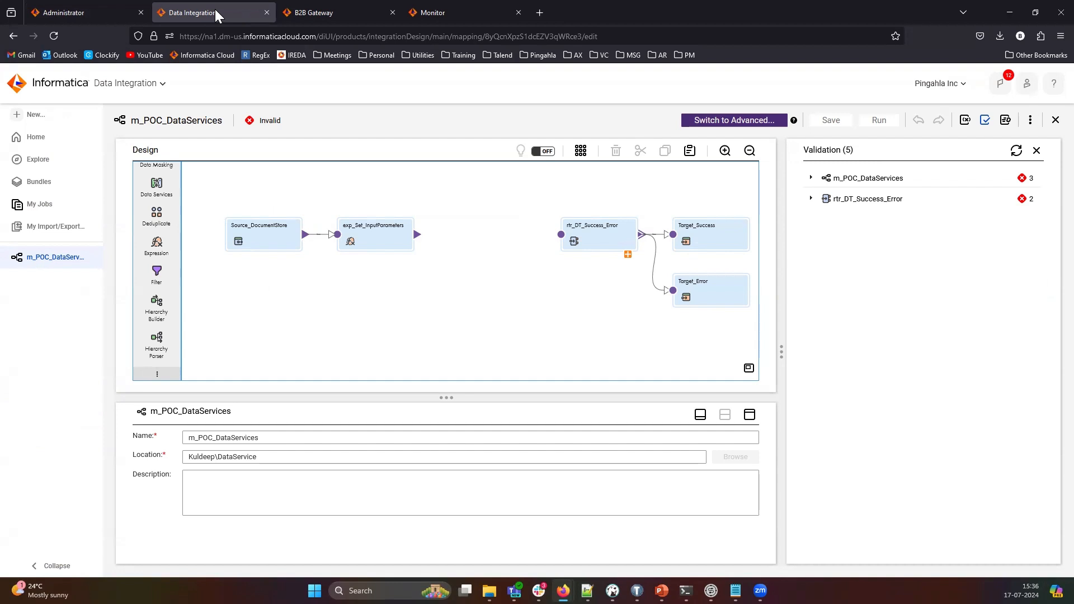
mouse_move(293, 56)
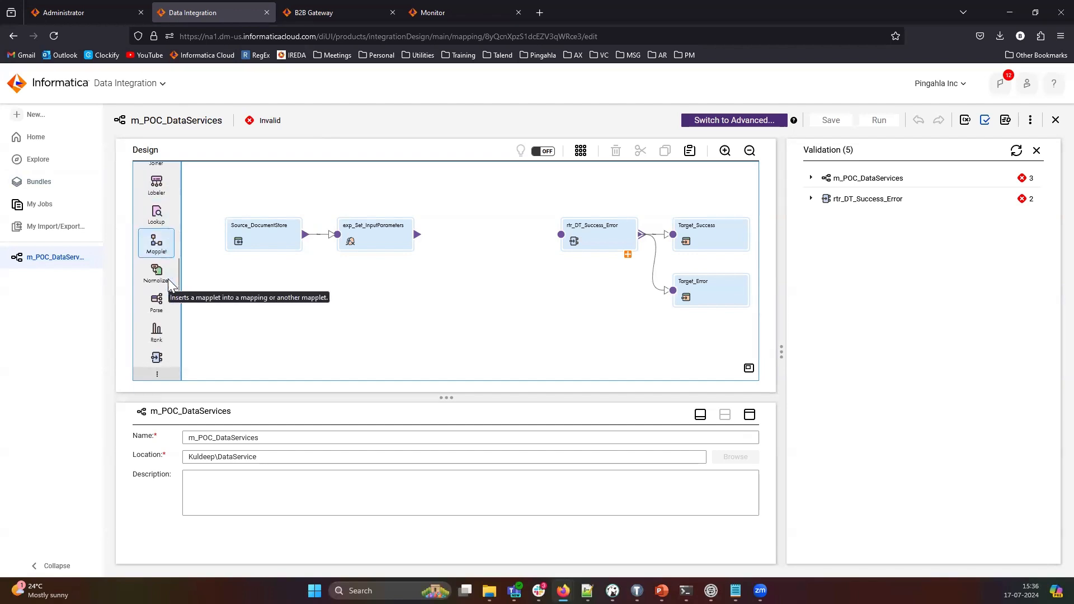
Step: Place a Data Services step into the m_POC_DataServices mapping canvas
scroll("down", 3)
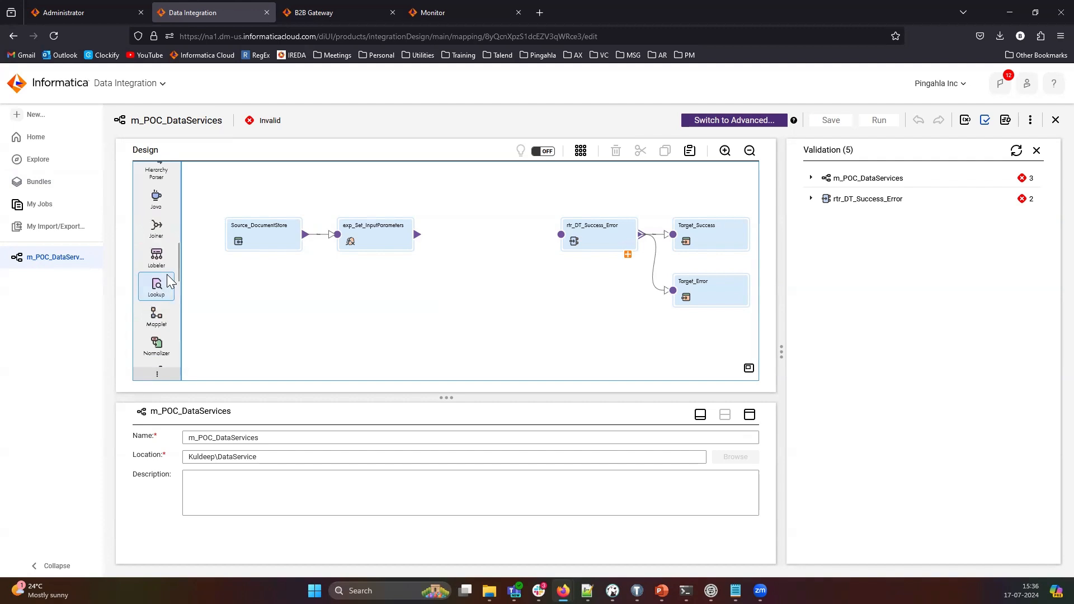
scroll("down", 3)
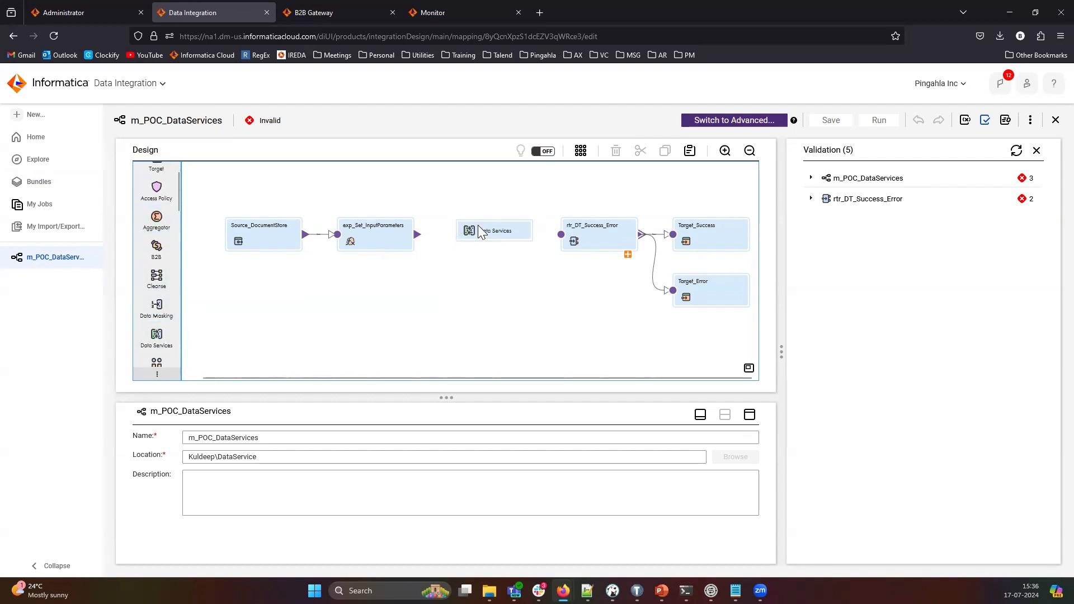
left_click(481, 233)
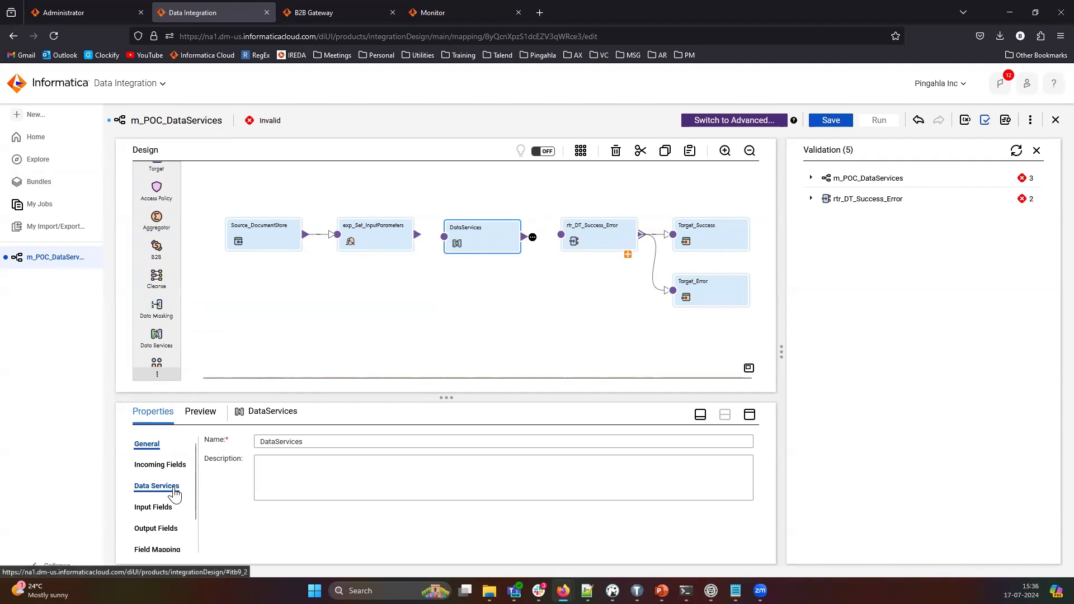
Step: Select the UDT_Generic_855_EDIXML_Inbound service for the step and populate its parameter fields
left_click(157, 486)
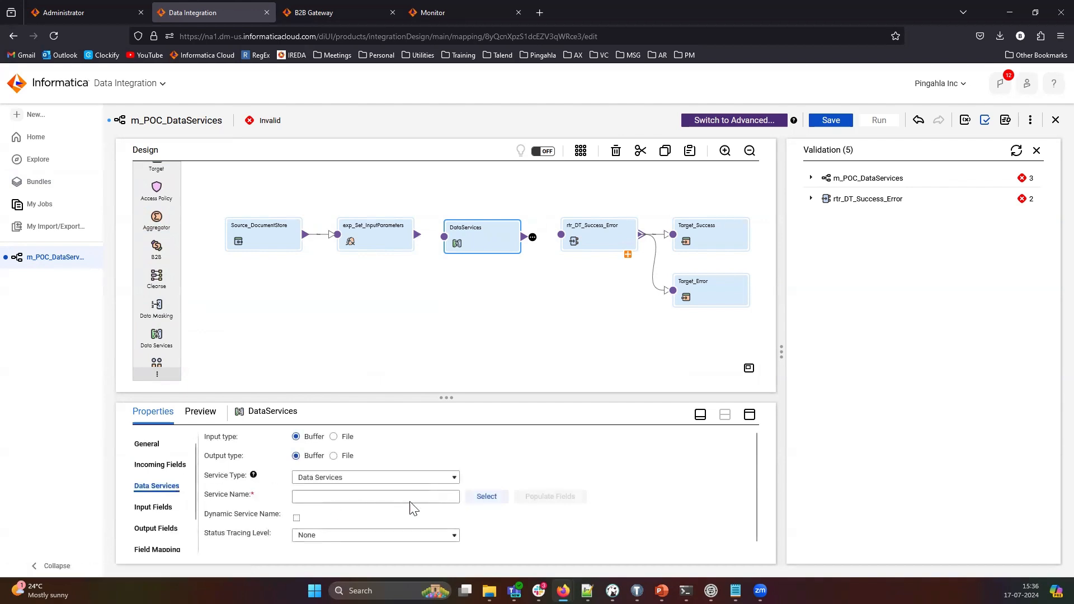
left_click(485, 496)
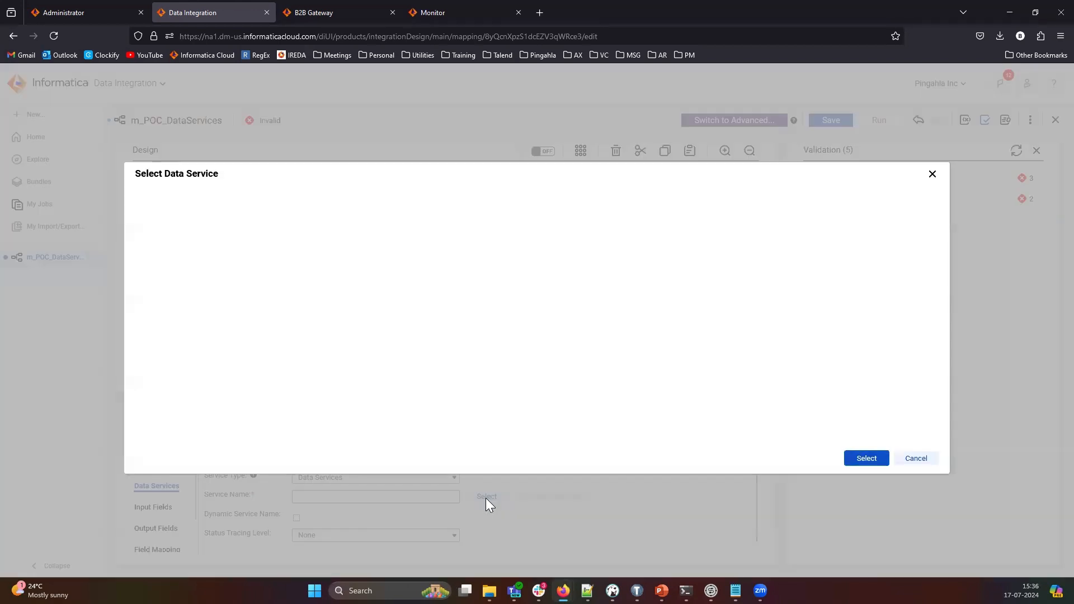
mouse_move(659, 277)
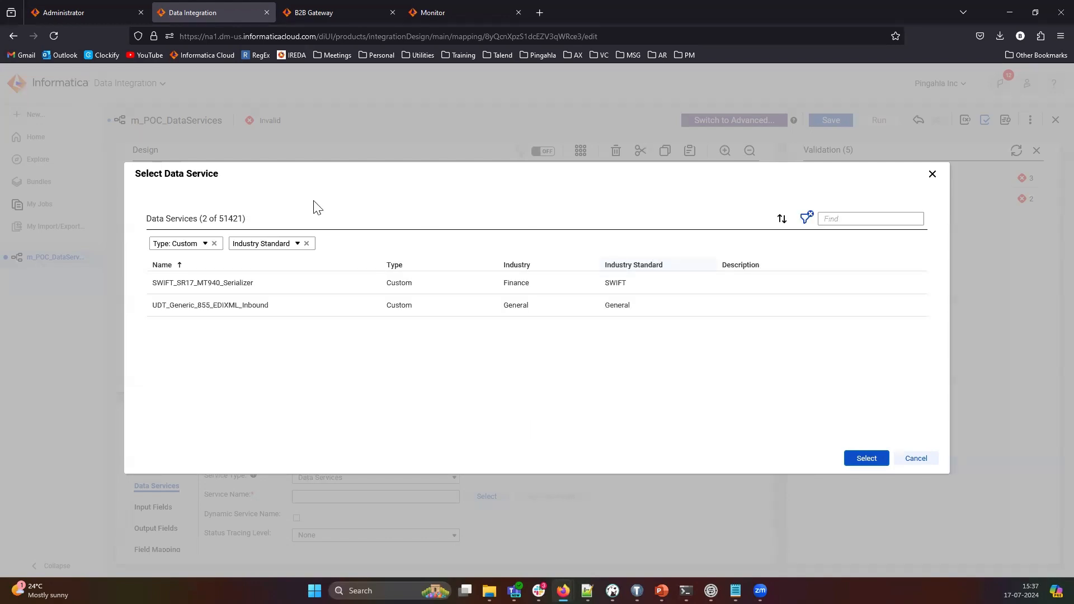
left_click(864, 458)
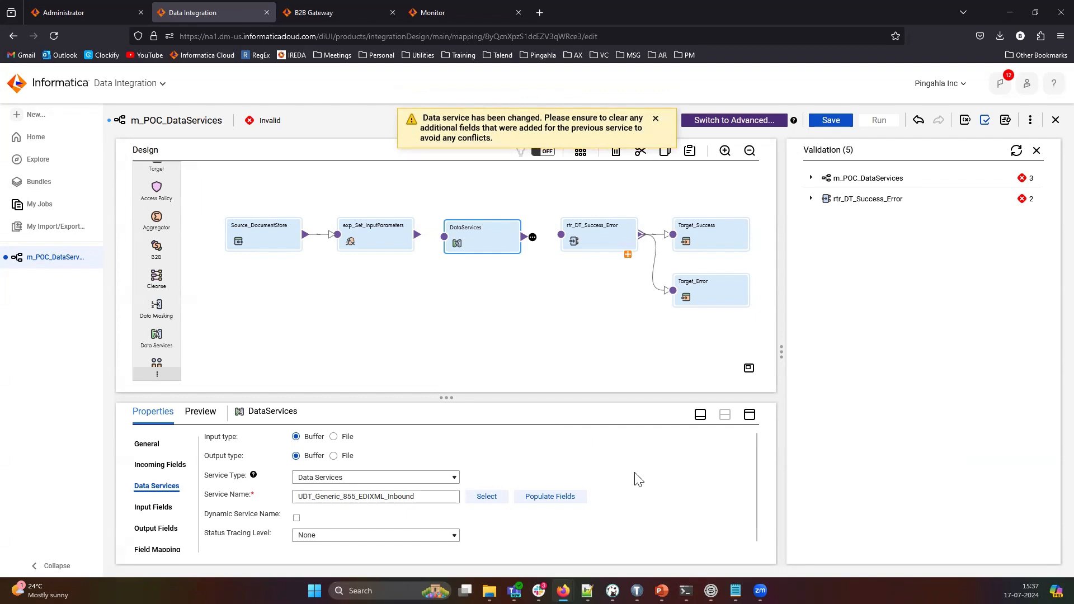
left_click(550, 496)
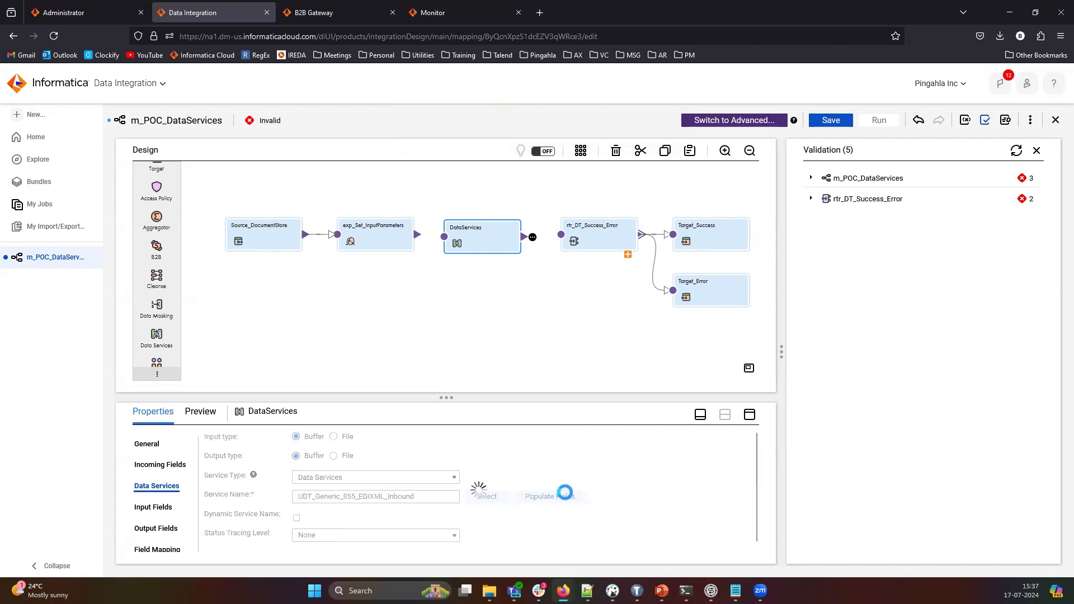
left_click(548, 495)
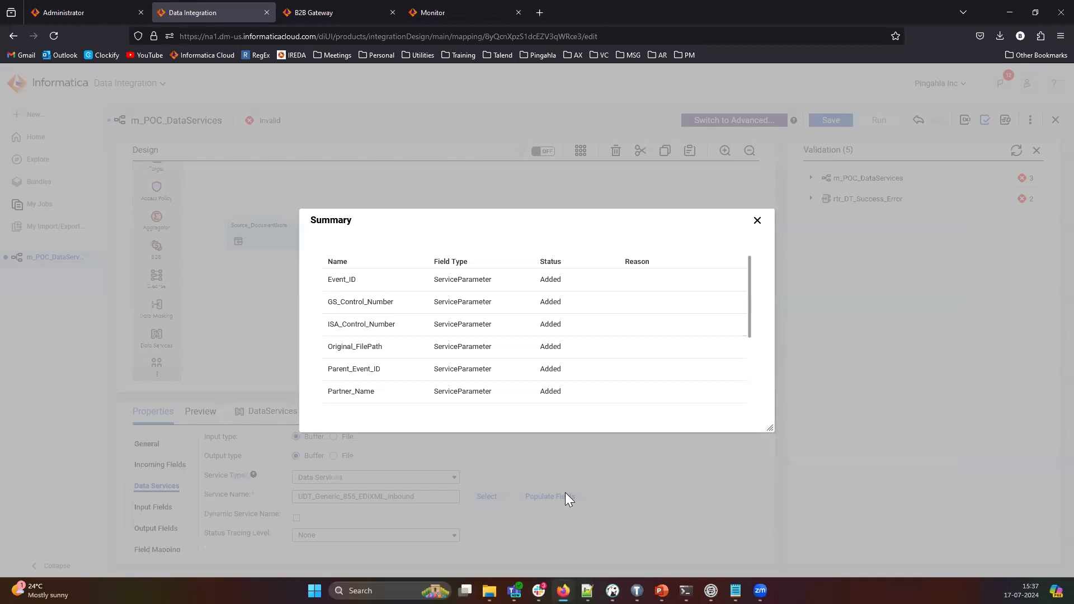
mouse_move(562, 453)
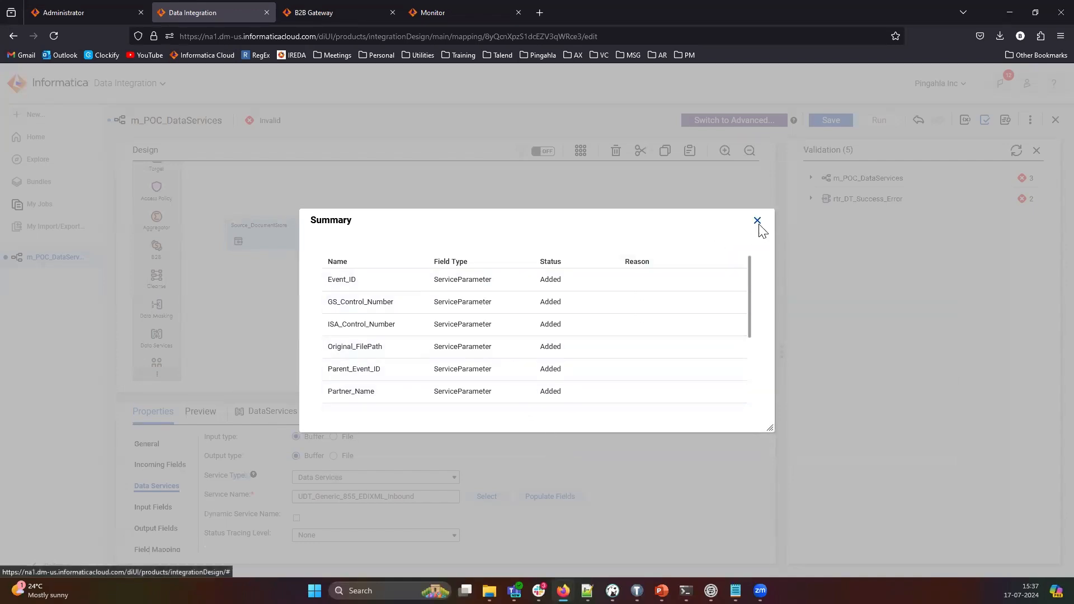
left_click(757, 222)
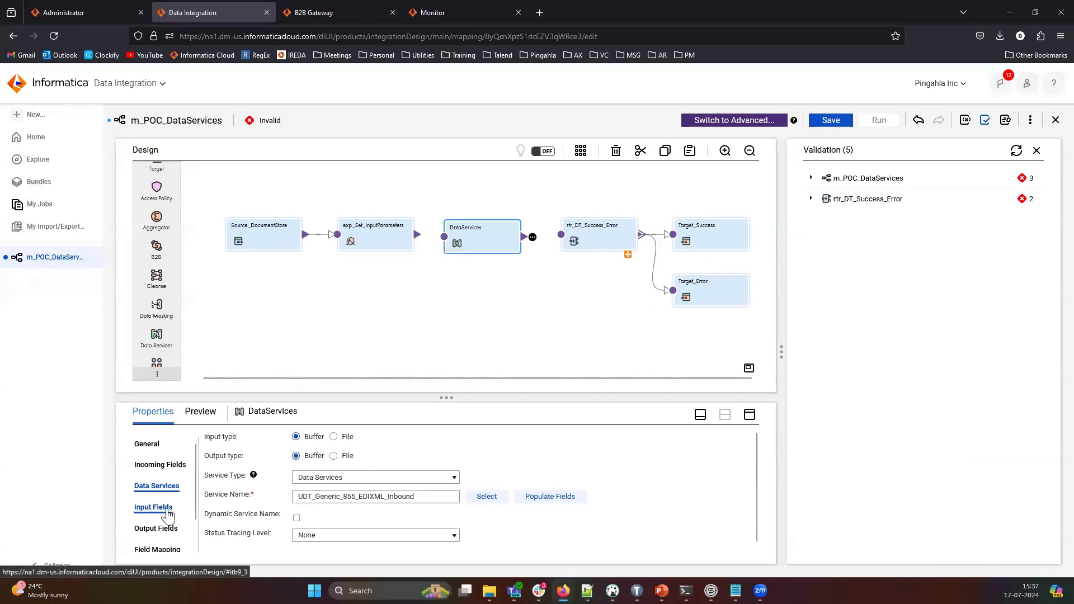
Step: Review the input fields and set the data service's input type to File
left_click(153, 507)
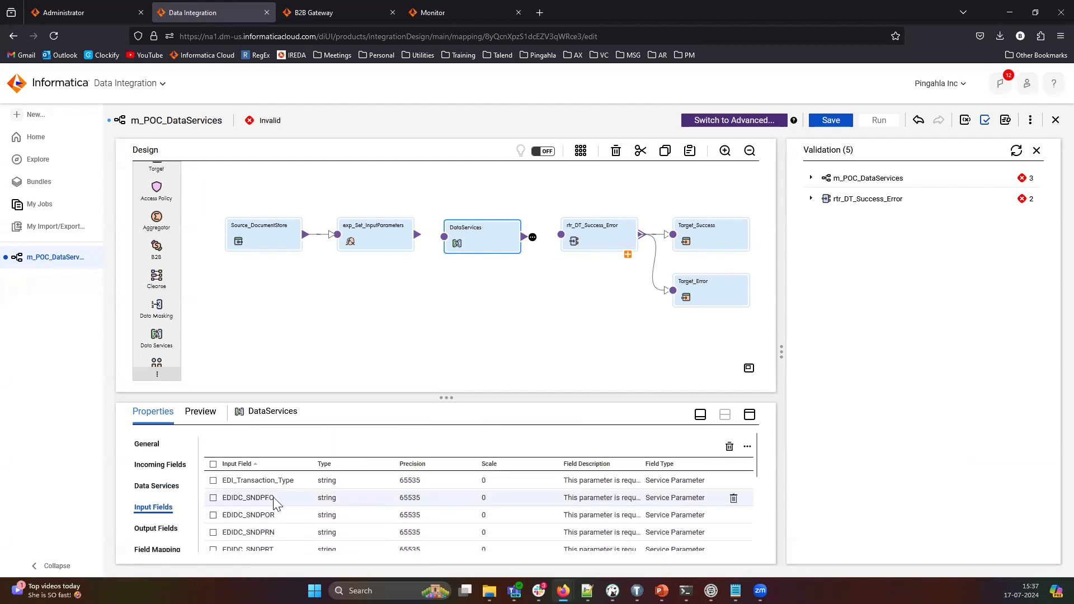
left_click(157, 486)
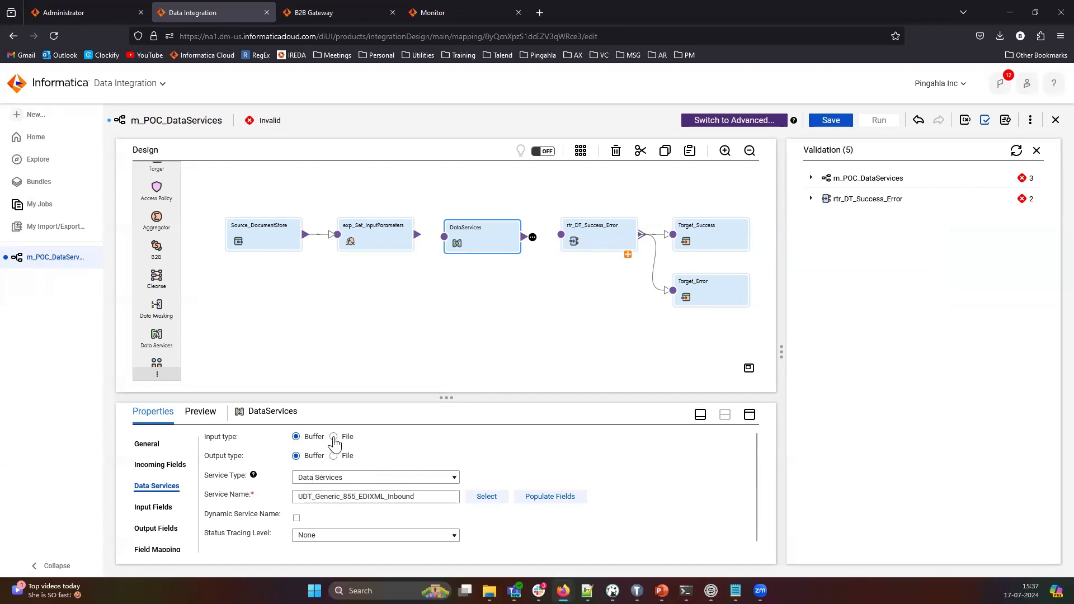
left_click(333, 437)
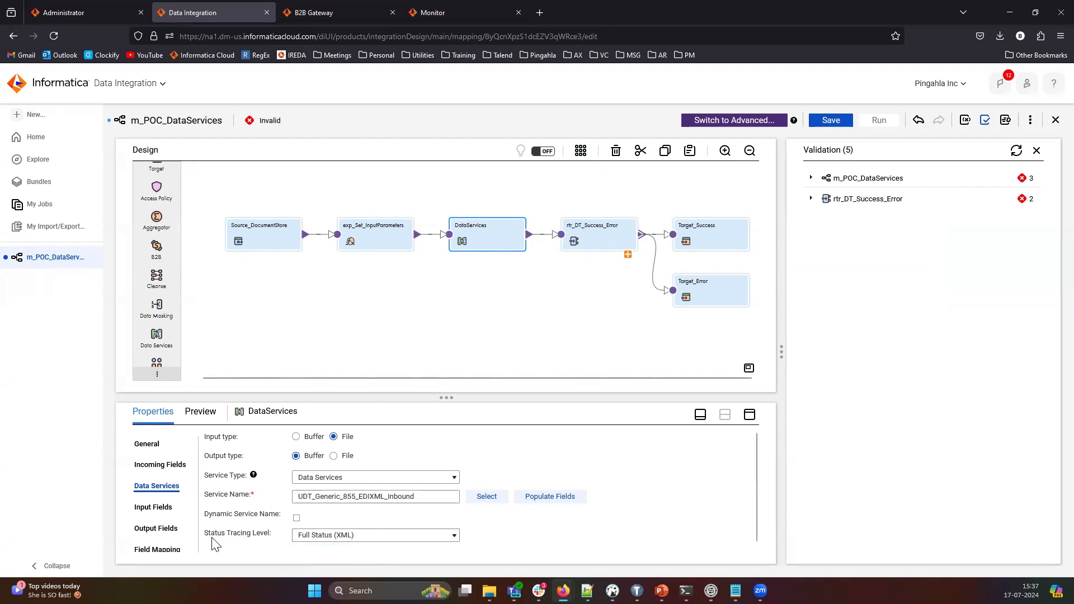
mouse_move(157, 550)
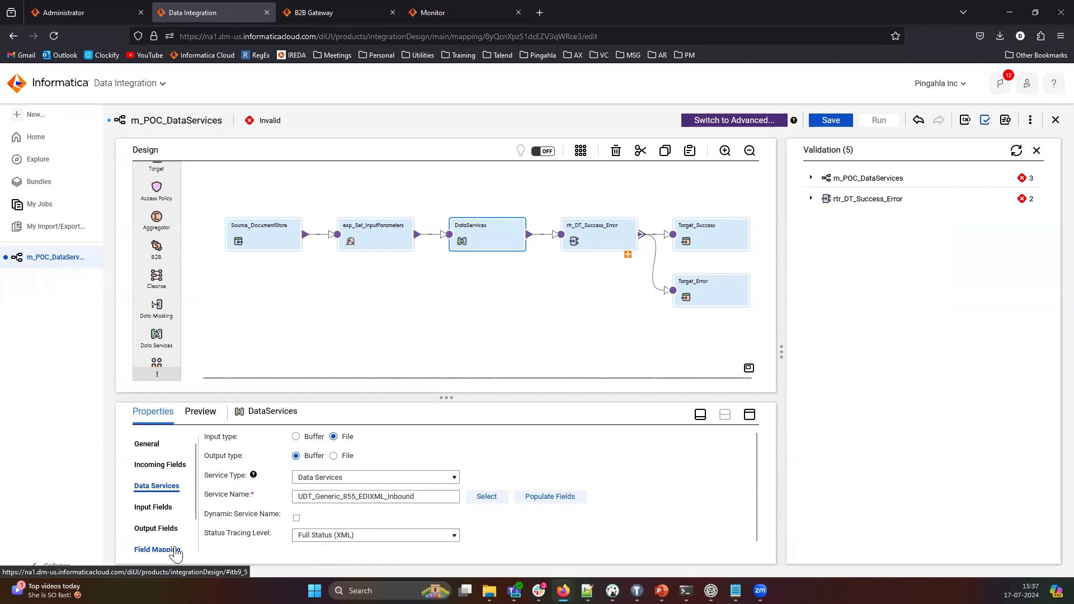
Step: Automap the DataServices input fields by Exact Field Name so all 13 are mapped
left_click(156, 549)
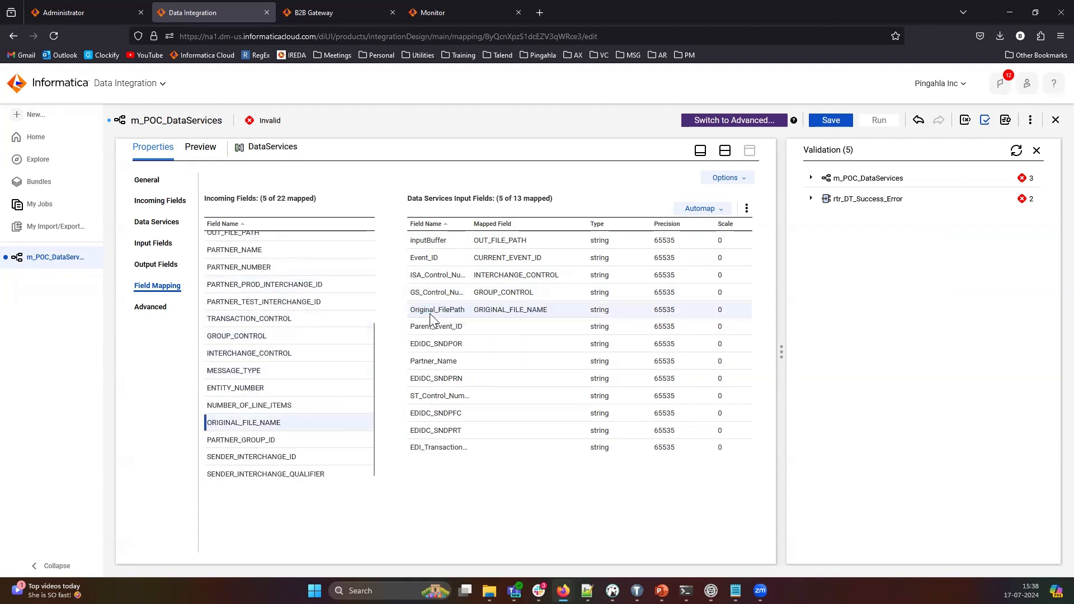
mouse_move(527, 258)
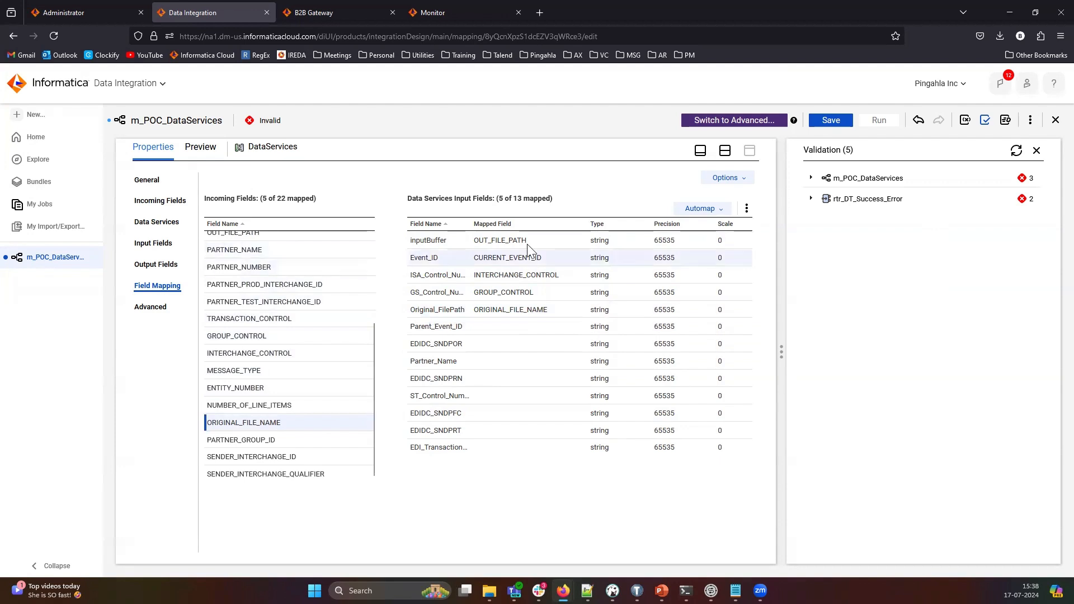
left_click(701, 208)
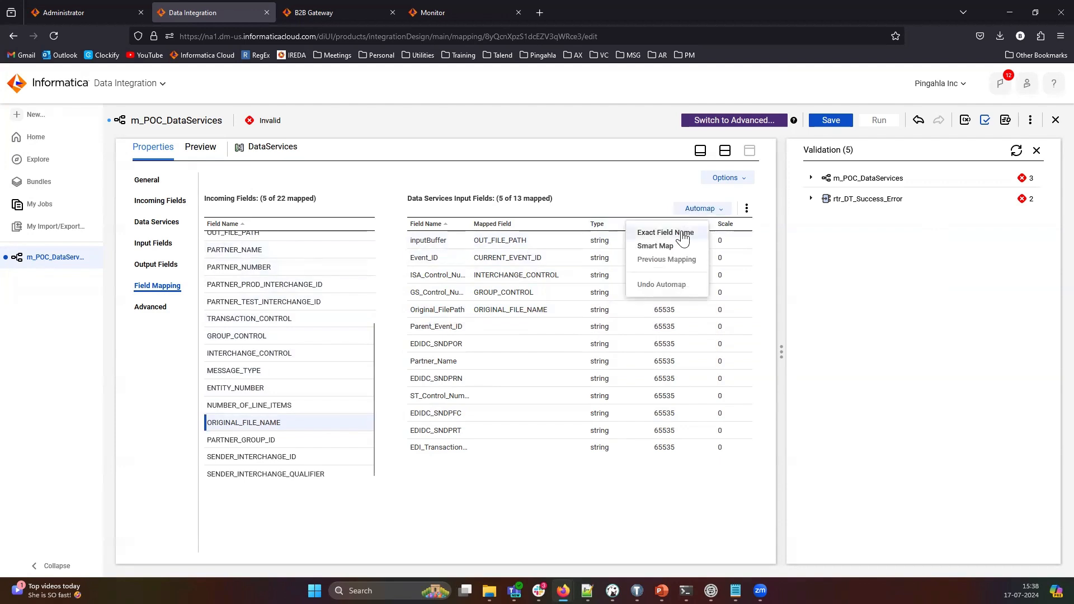
left_click(664, 233)
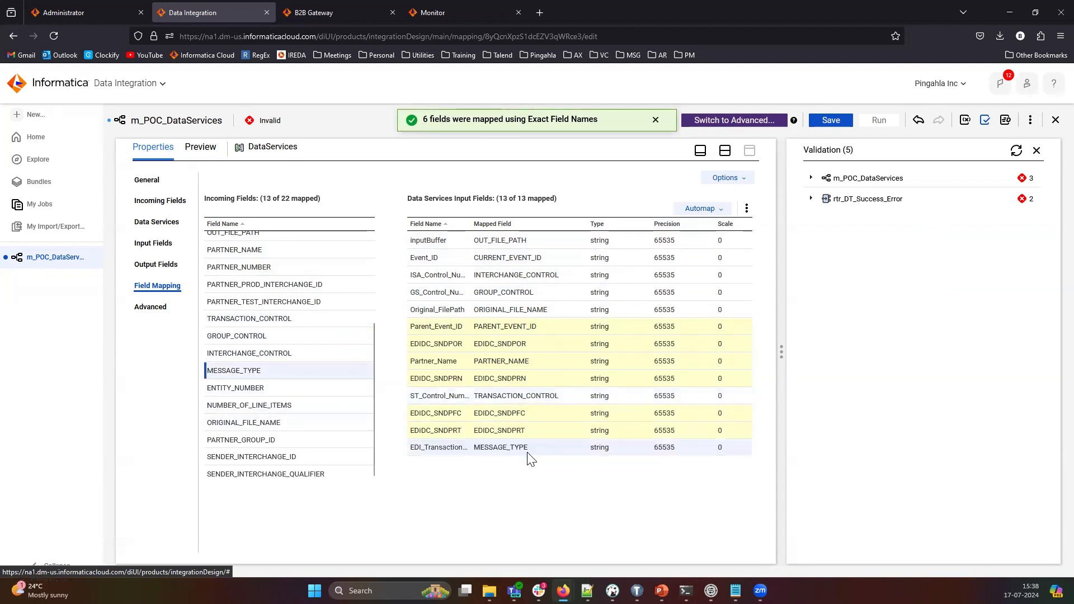
left_click(654, 120)
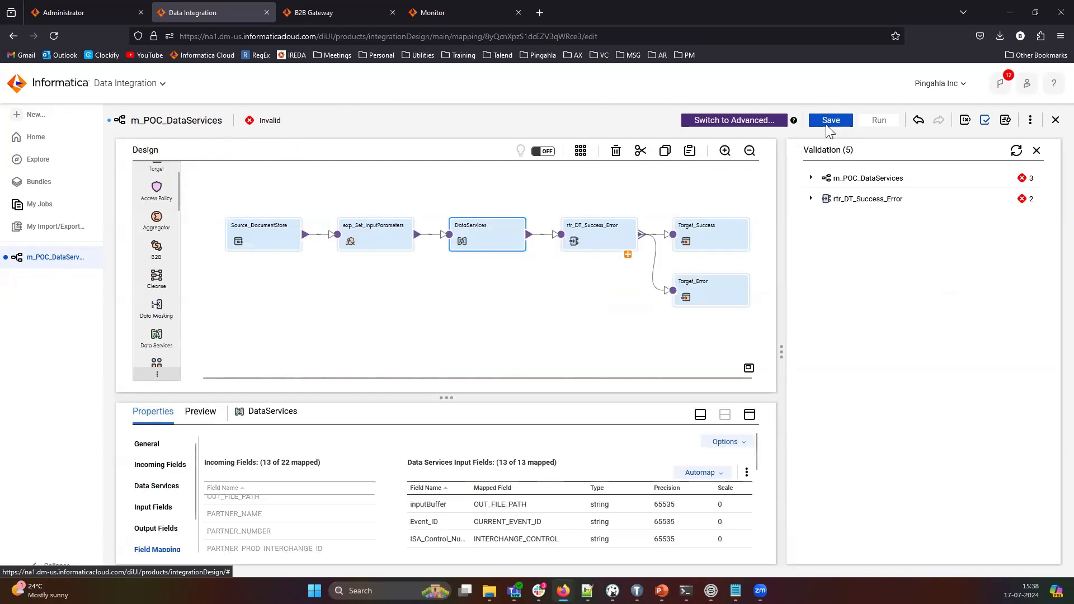
Step: Save the m_POC_DataServices mapping so it reports valid
left_click(829, 120)
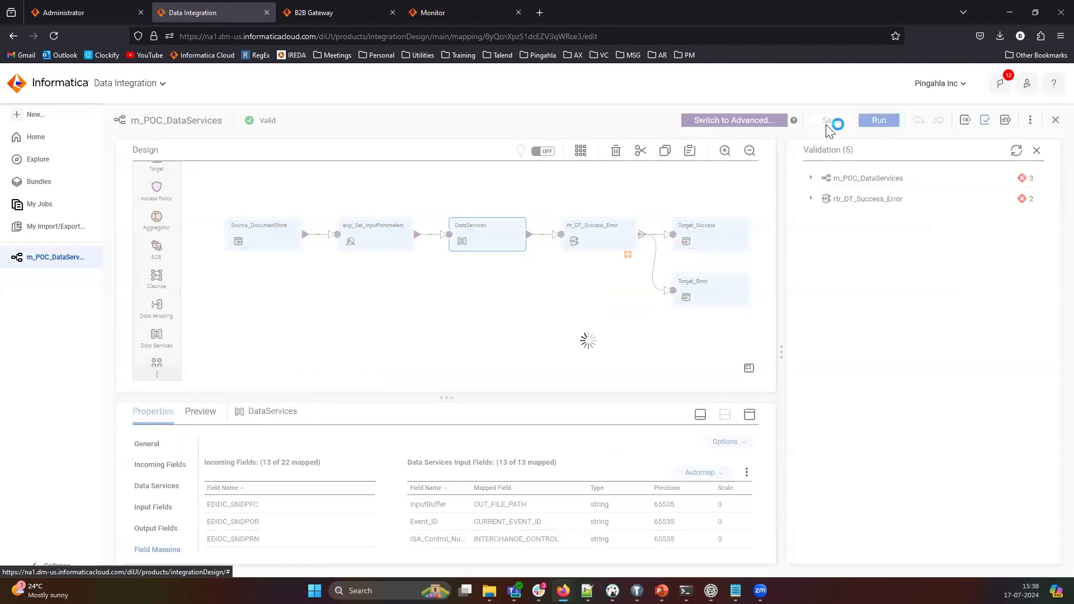
left_click(830, 119)
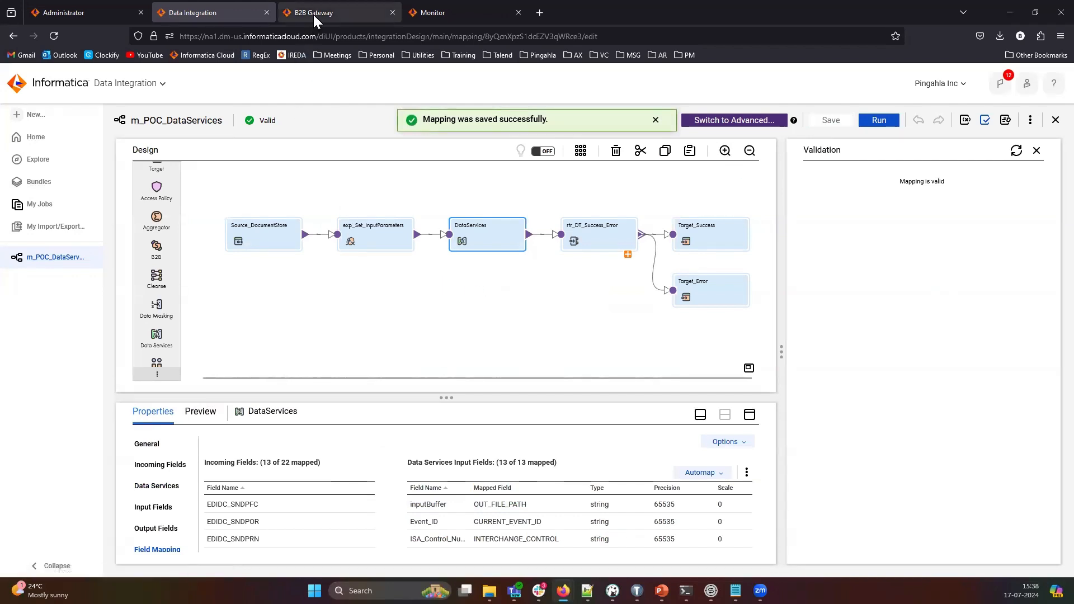
Step: Review Customer_Pingahla's General and Messages settings, then its Inbound settings
left_click(339, 12)
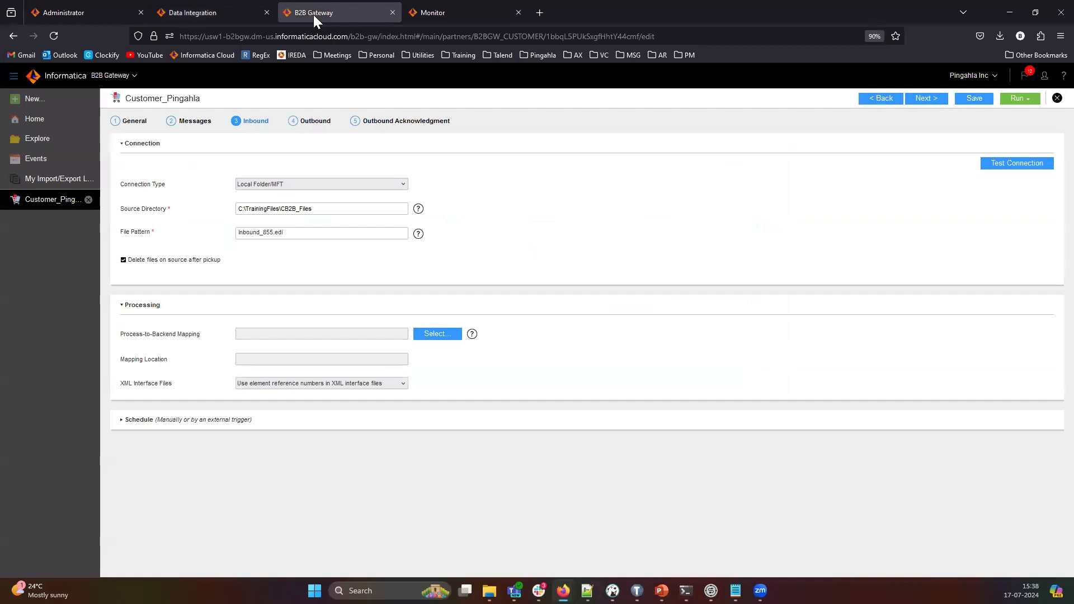
left_click(134, 121)
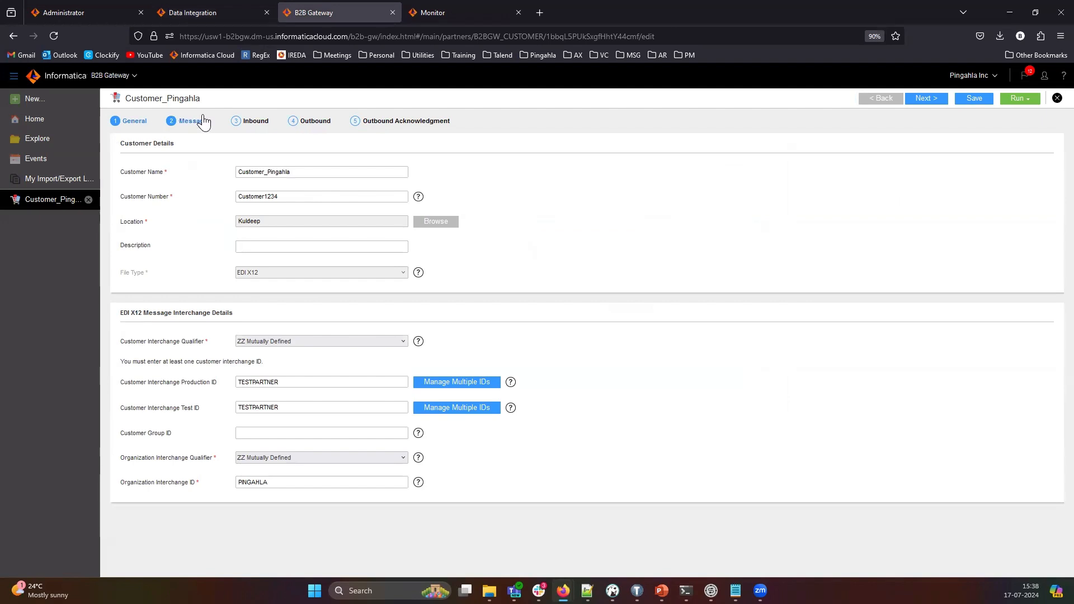
left_click(255, 120)
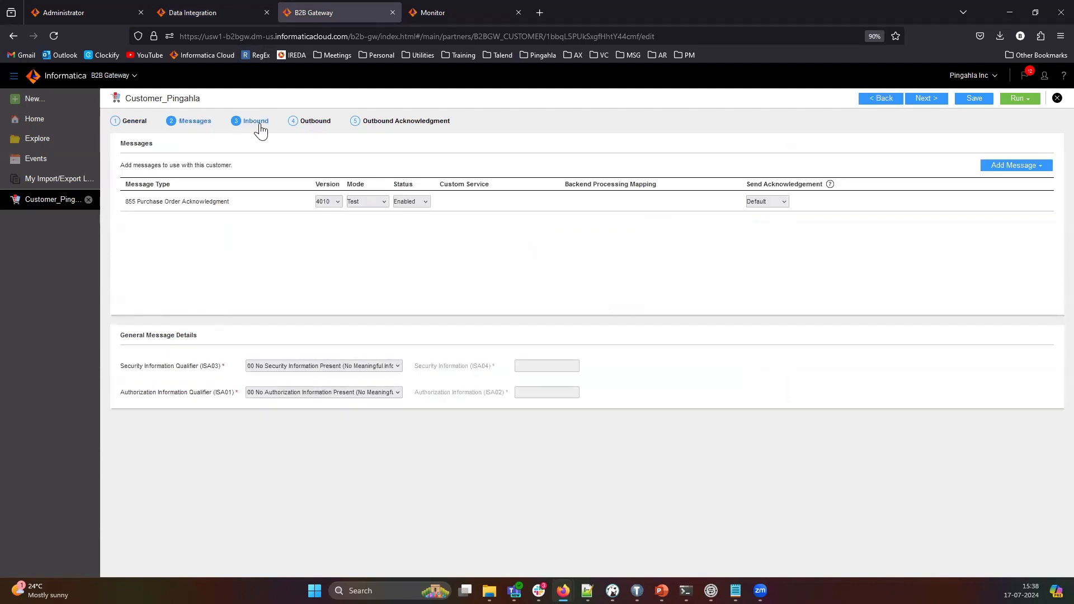
left_click(255, 121)
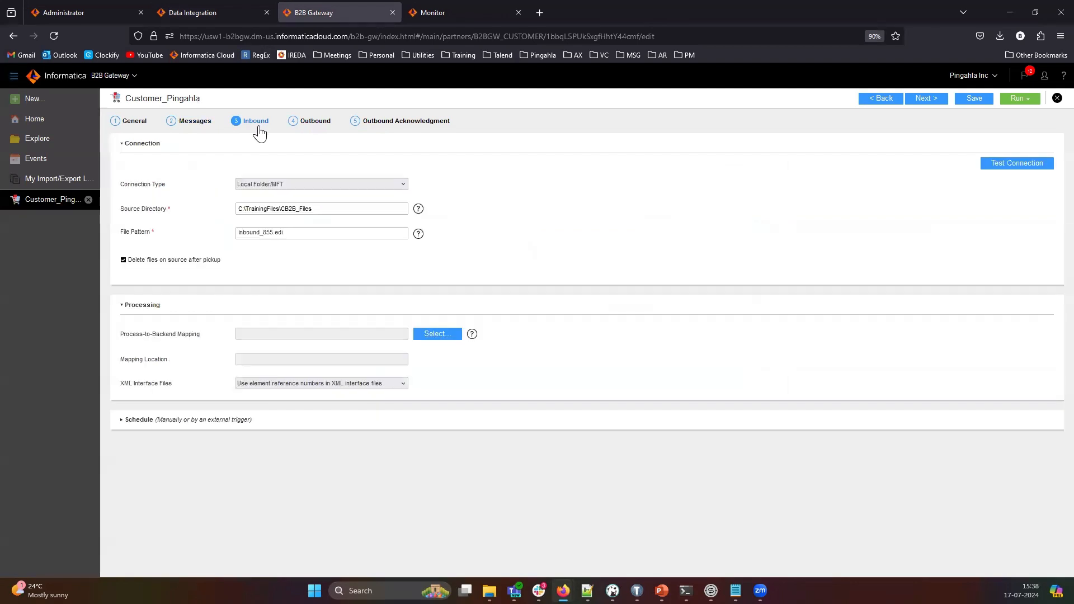
Step: Choose m_POC_DataServices as the inbound backend processing mapping and save the partner
left_click(436, 334)
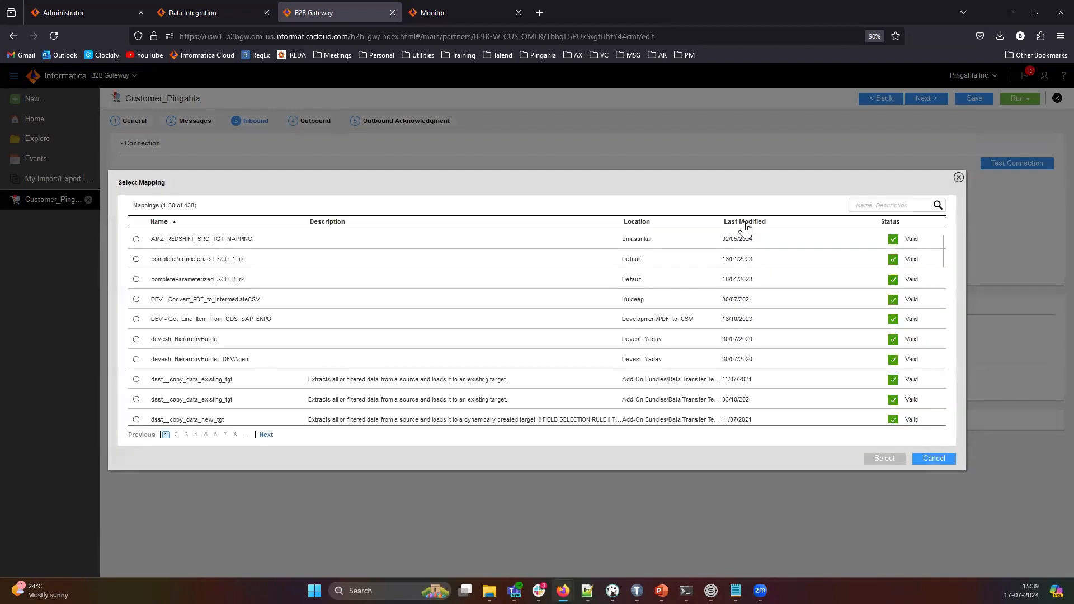
left_click(745, 222)
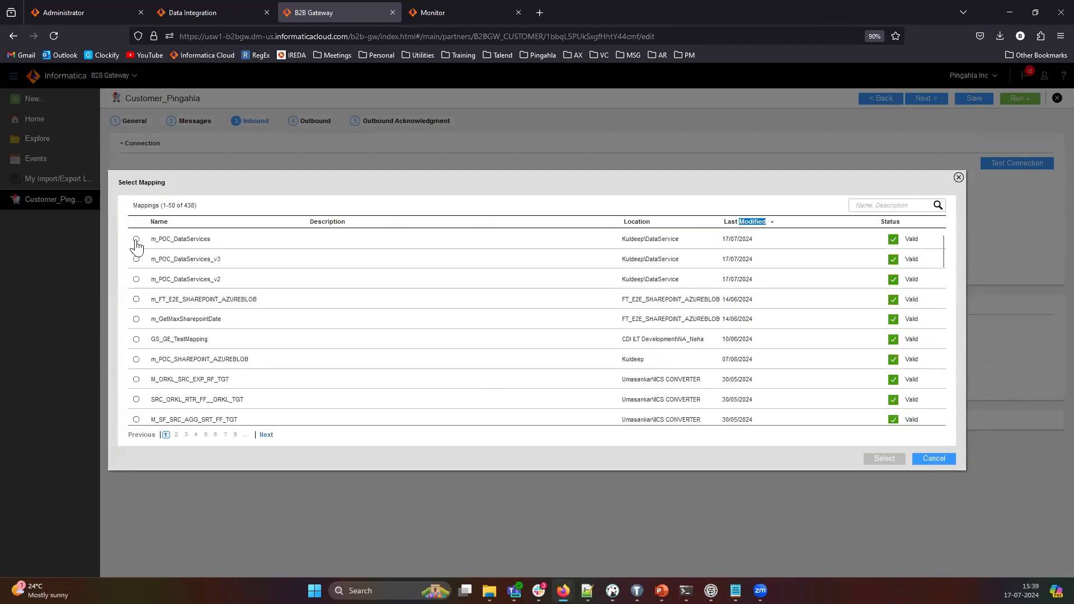
left_click(135, 239)
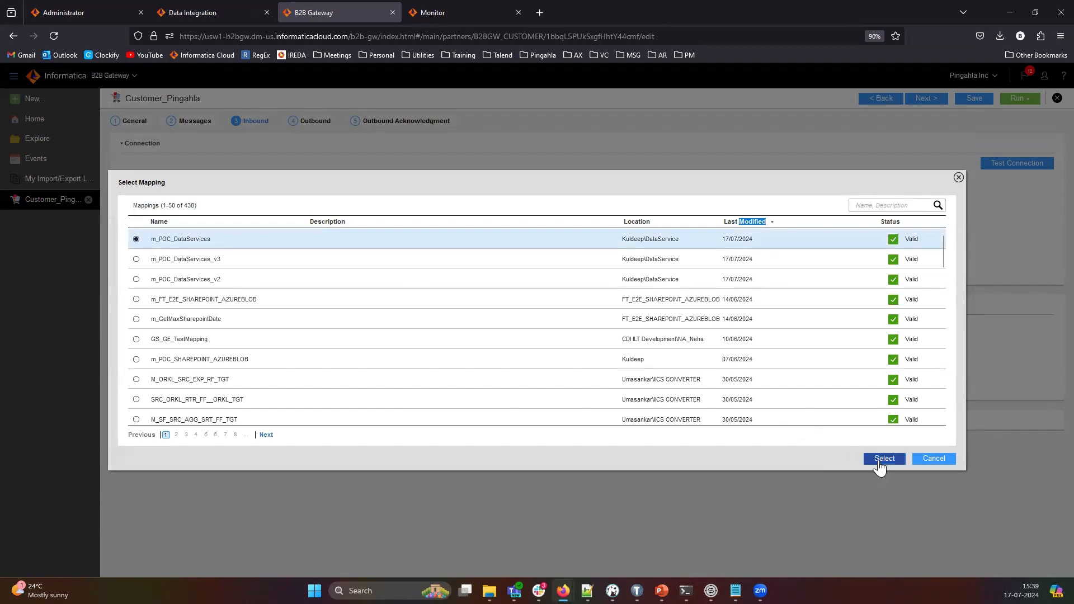
left_click(884, 459)
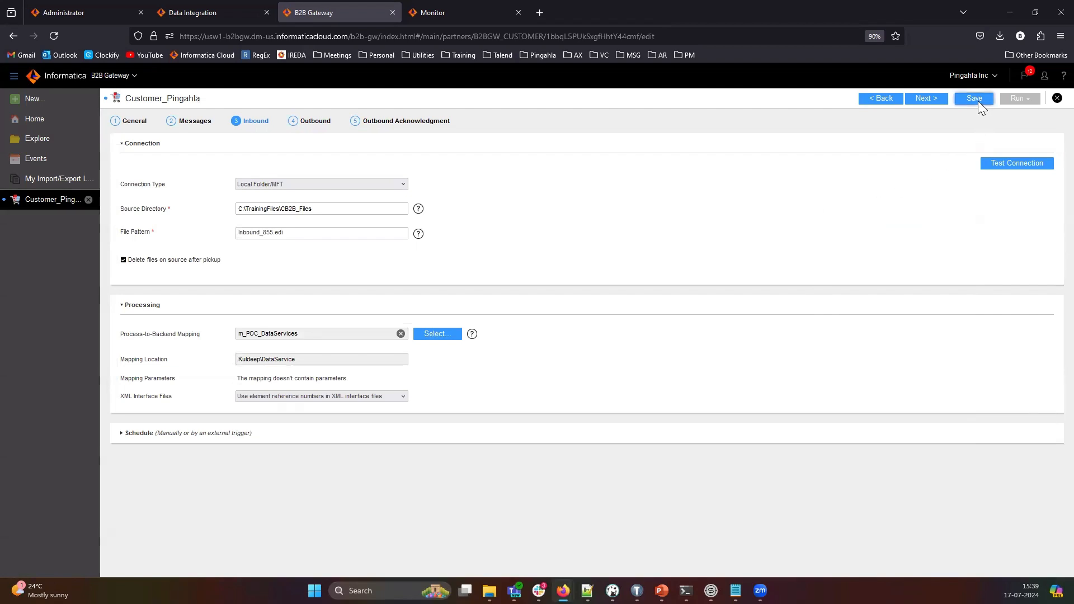
left_click(973, 98)
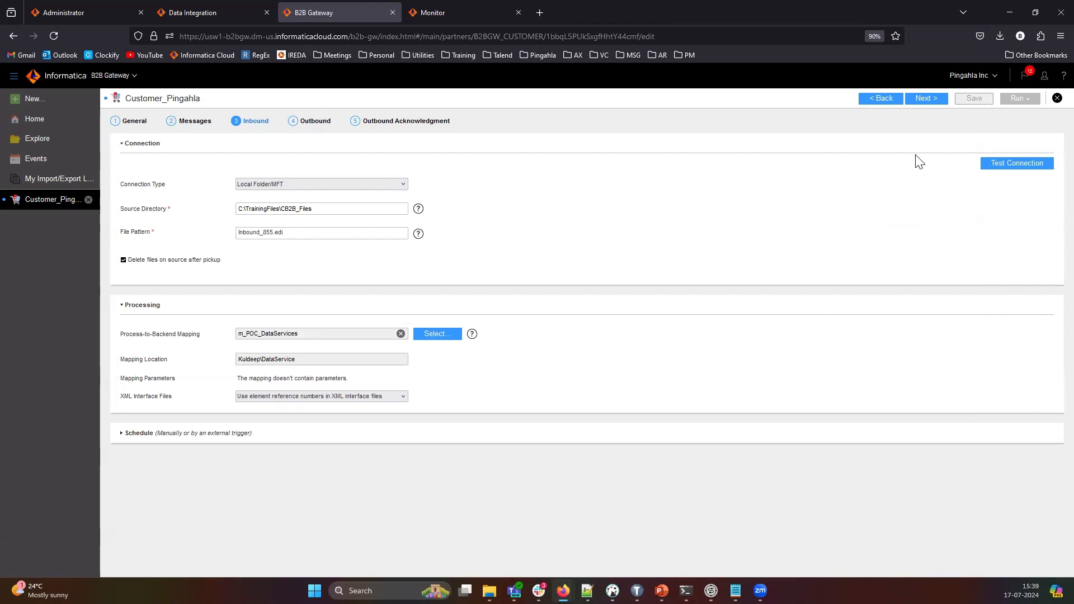
left_click(974, 99)
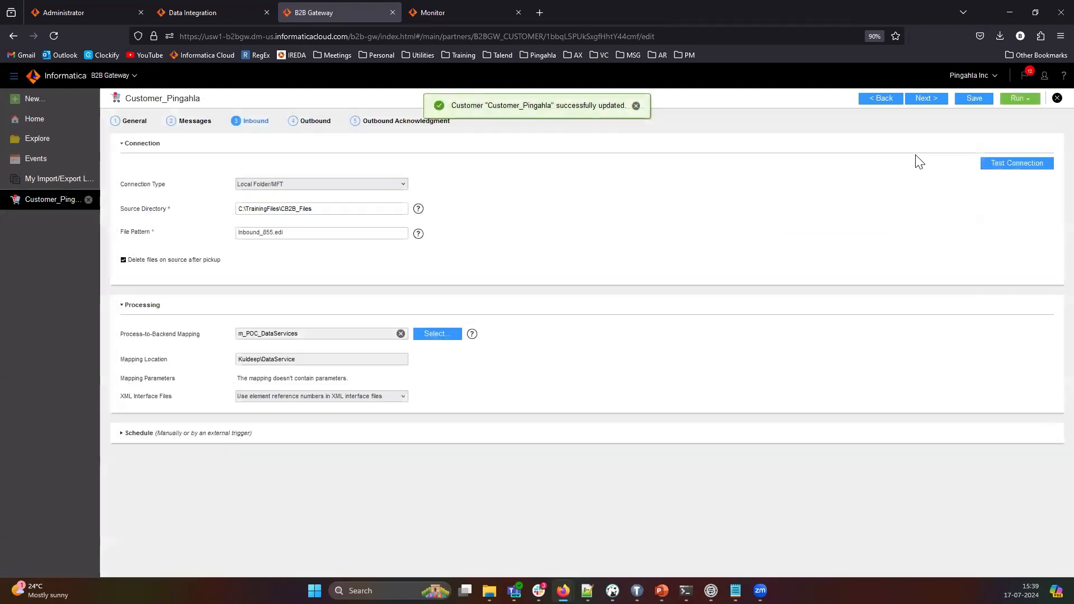
mouse_move(851, 181)
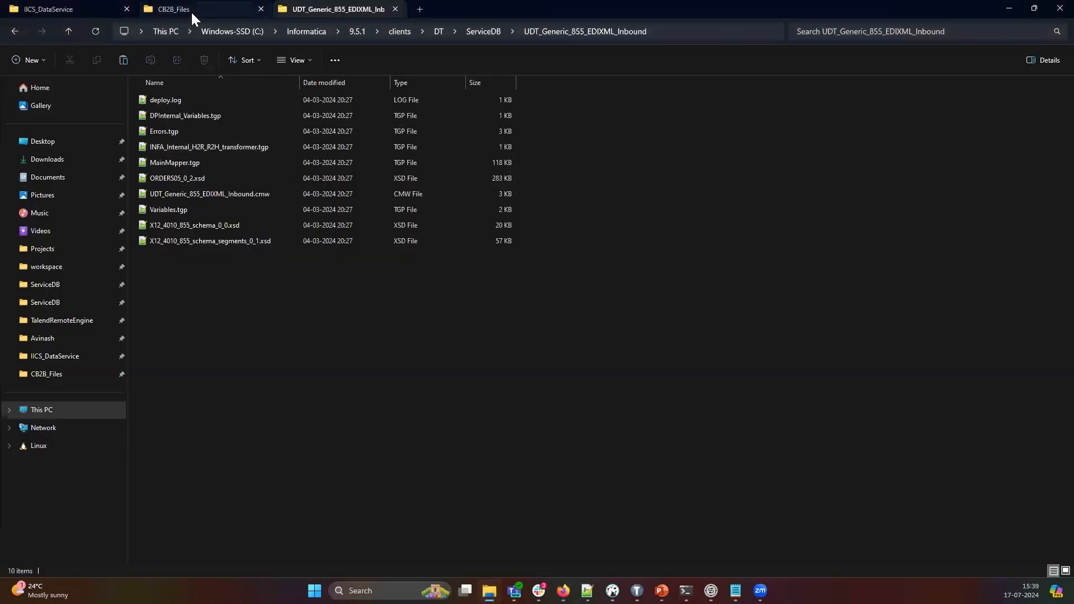
Step: Open Inbound_855.edi from CB2B_Files in Notepad++ to review its contents
left_click(171, 9)
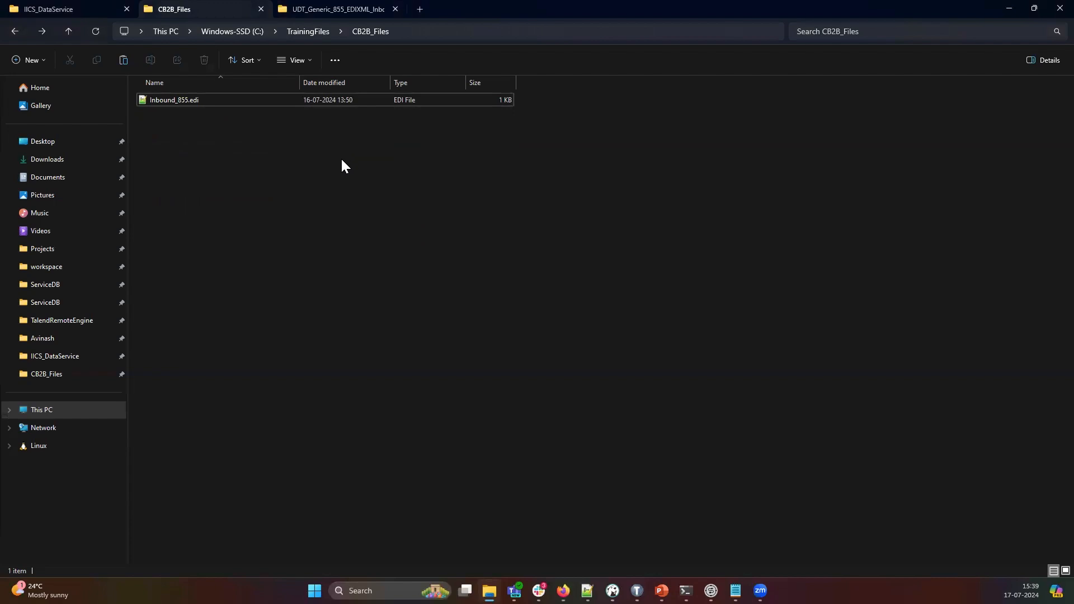
mouse_move(334, 179)
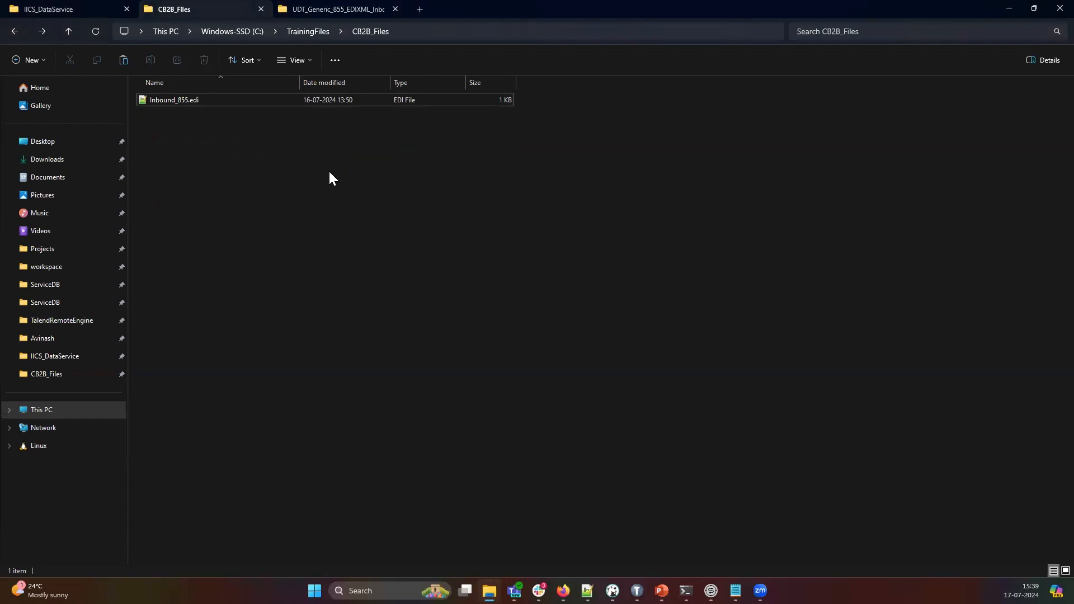
left_click(174, 99)
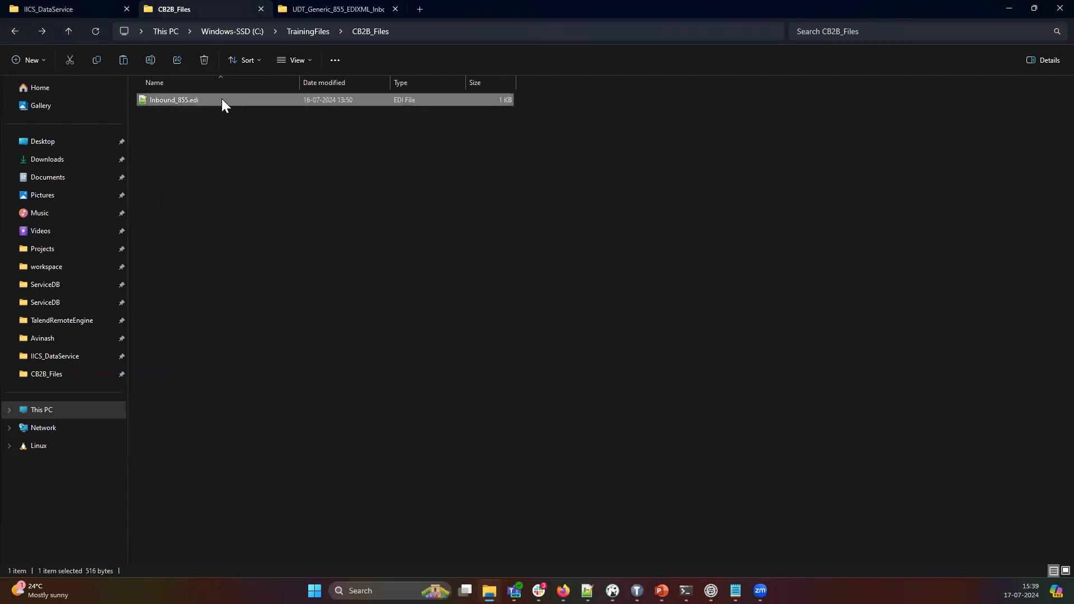
double_click(173, 100)
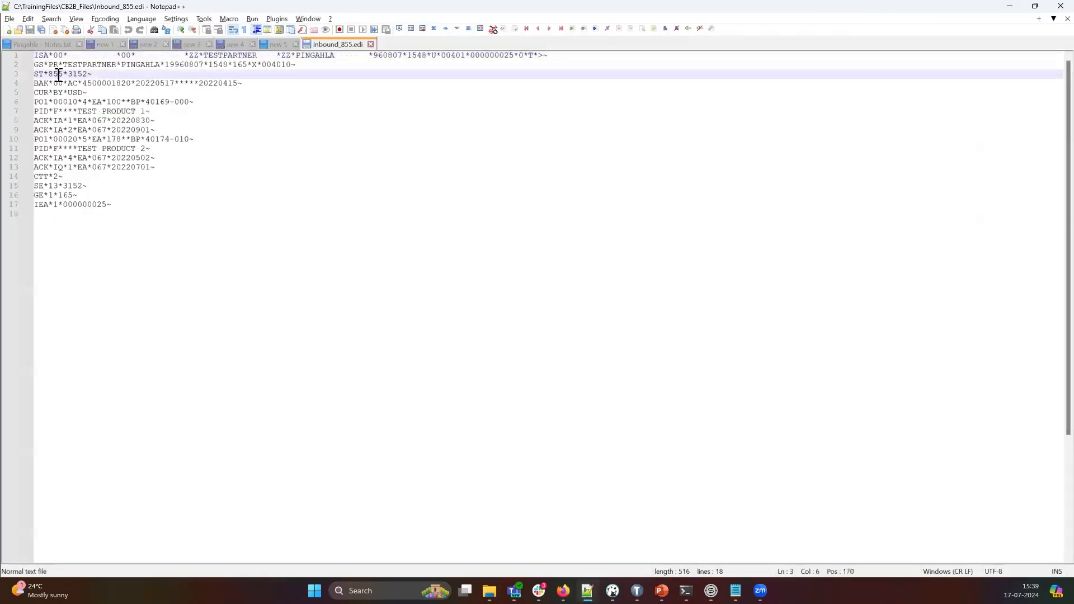
double_click(53, 74)
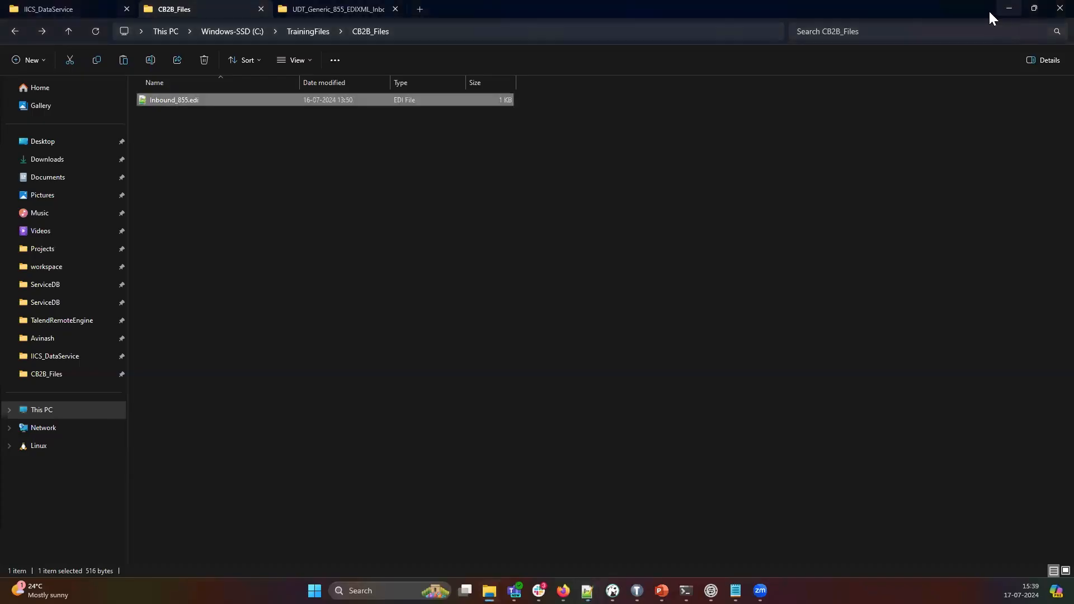
mouse_move(560, 557)
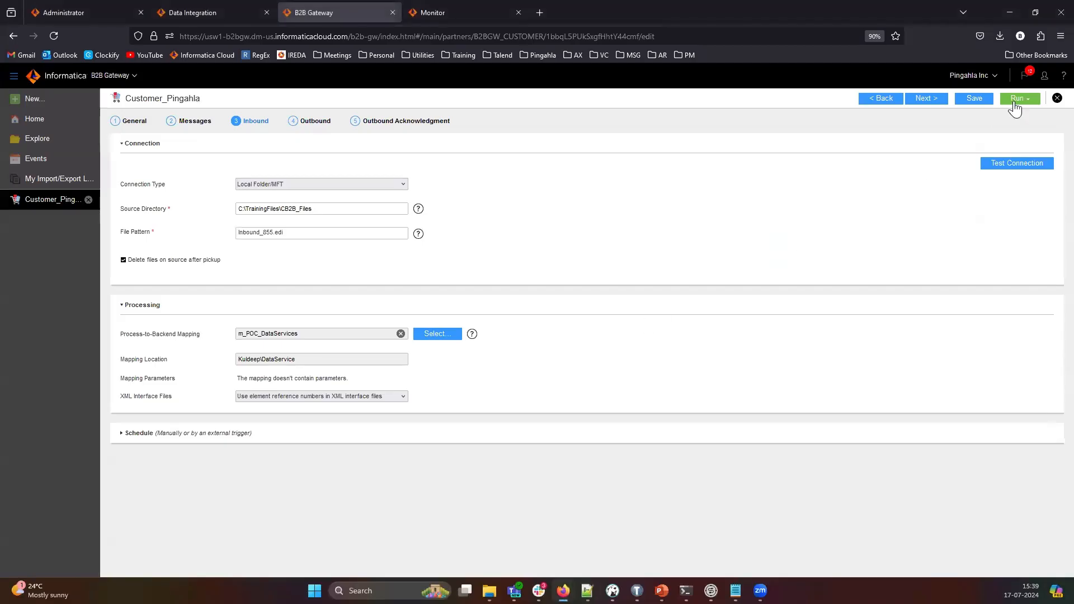
Step: Run the Customer_Pingahla partner's inbound flow from its Inbound page
left_click(1018, 99)
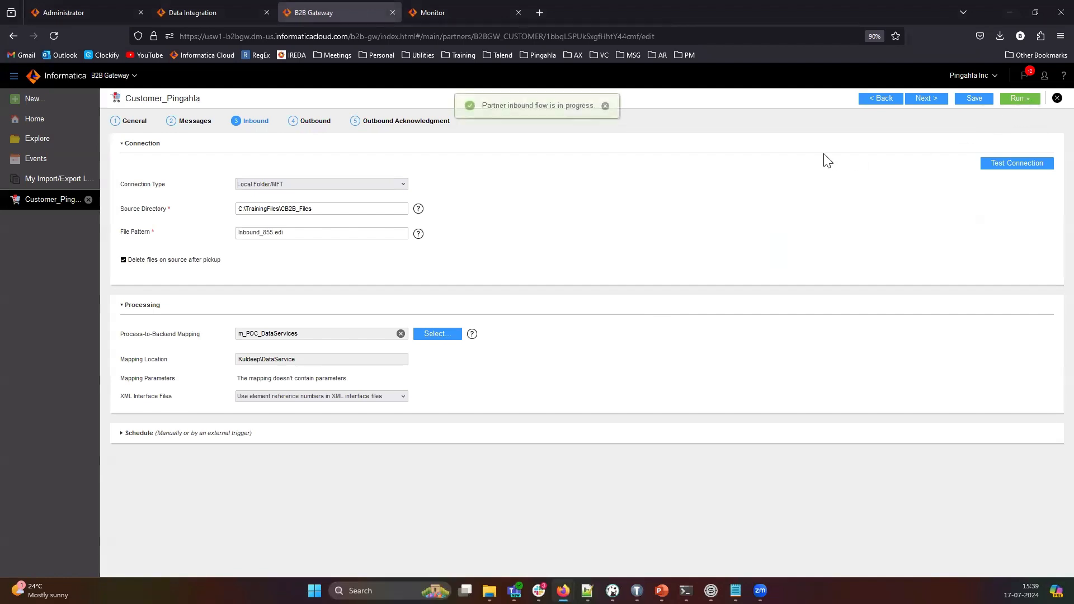
mouse_move(827, 163)
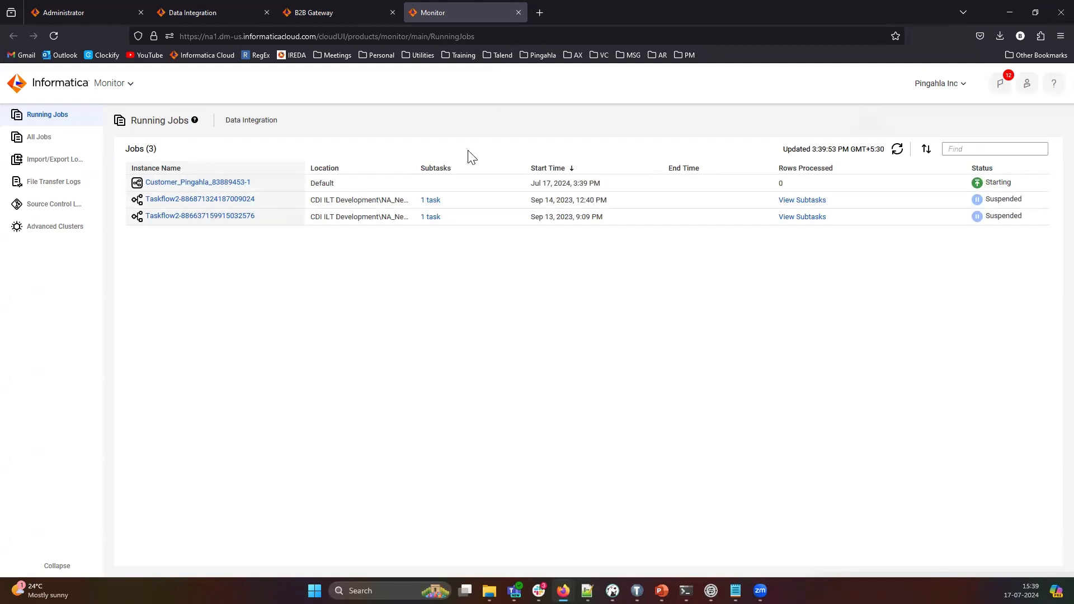
mouse_move(474, 169)
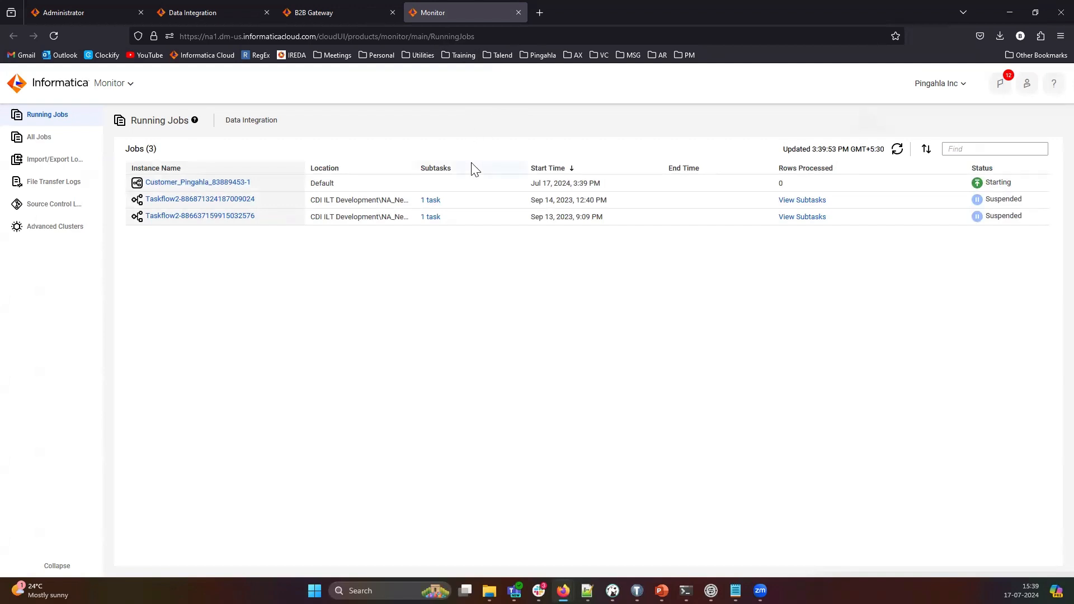
Step: Refresh Running Jobs so Customer_Pingahla and m_POC_DataServices show Success status
left_click(897, 149)
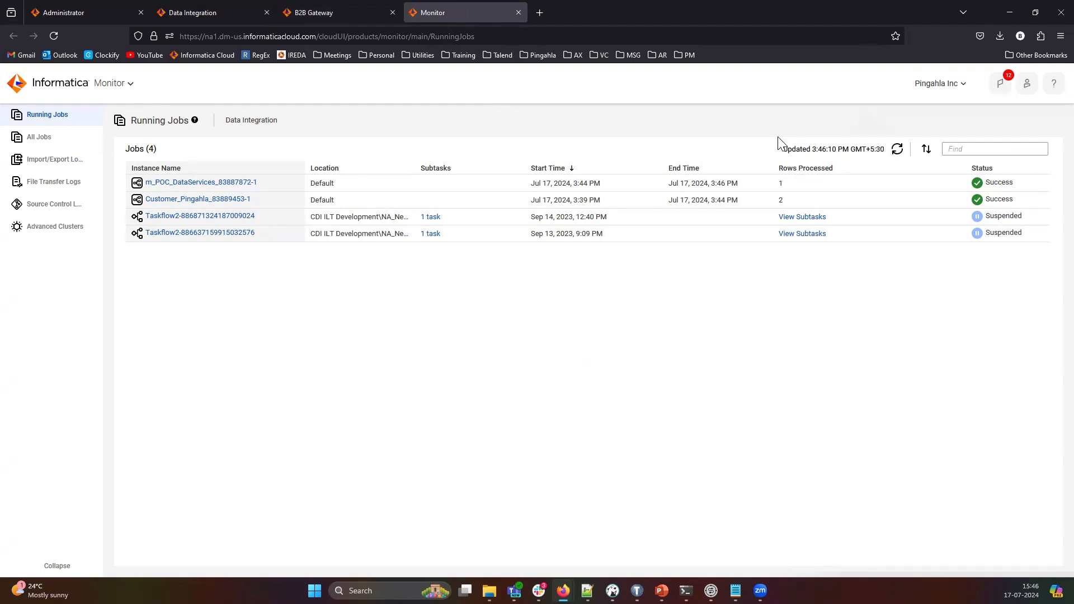
mouse_move(744, 145)
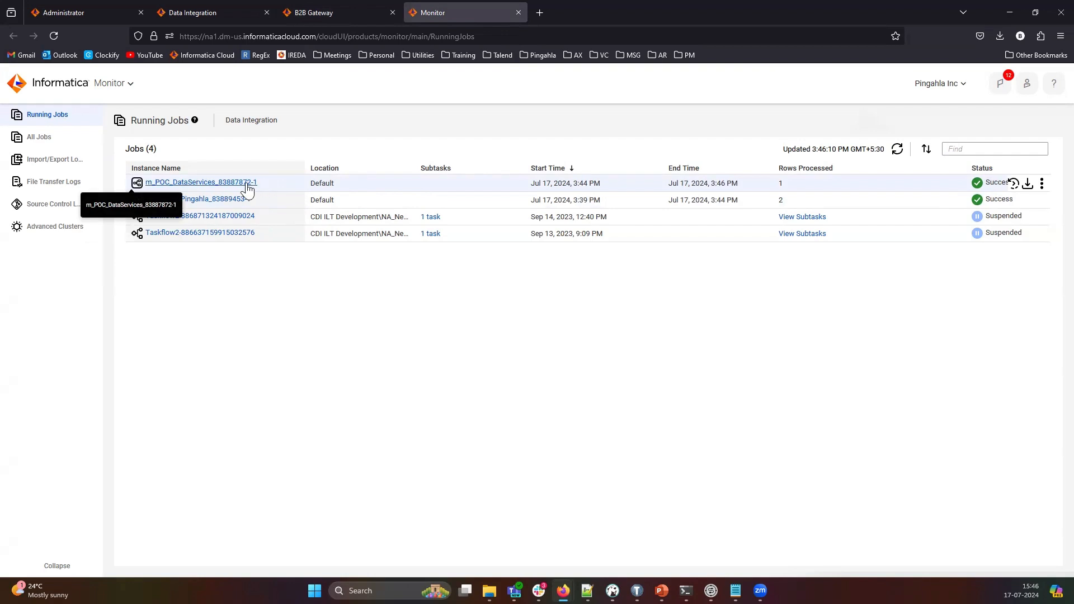
mouse_move(277, 187)
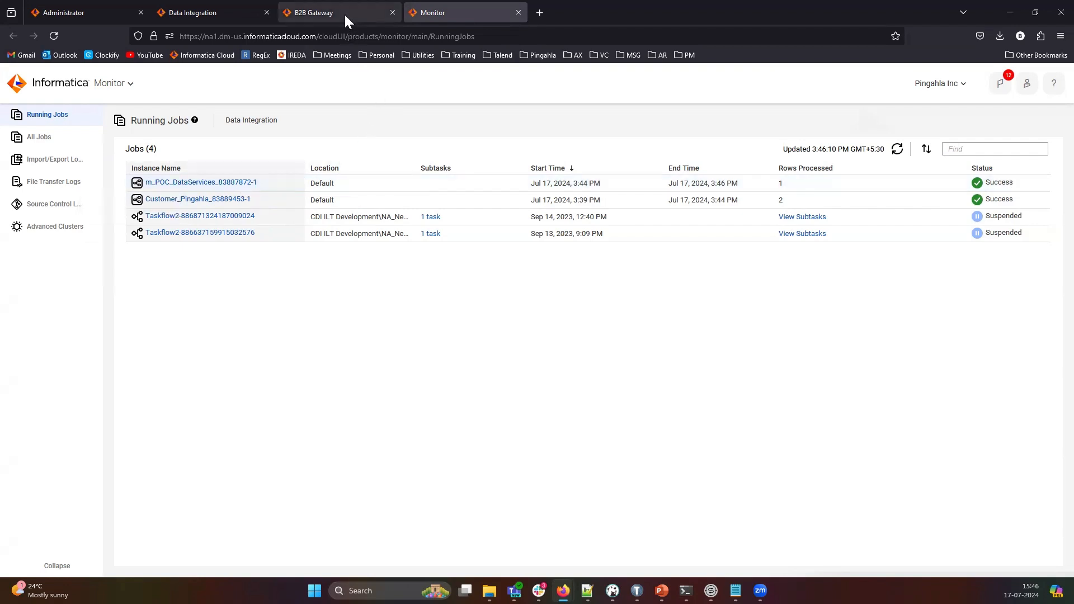
Step: Refresh B2B Gateway Events and expand the Inbound_855.edi event showing 855 acknowledgment processed
left_click(340, 13)
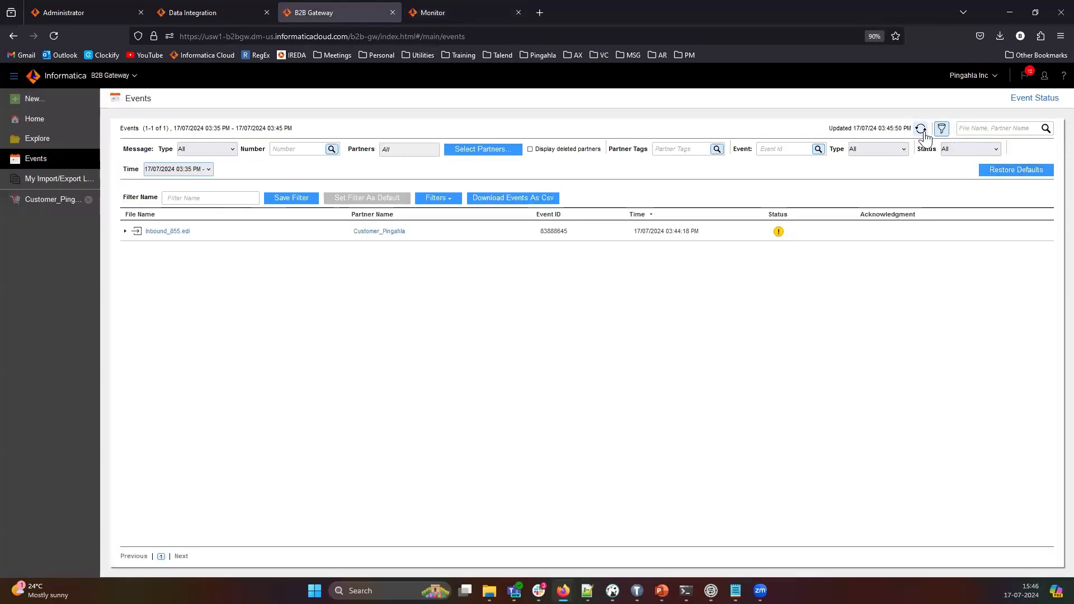
left_click(921, 128)
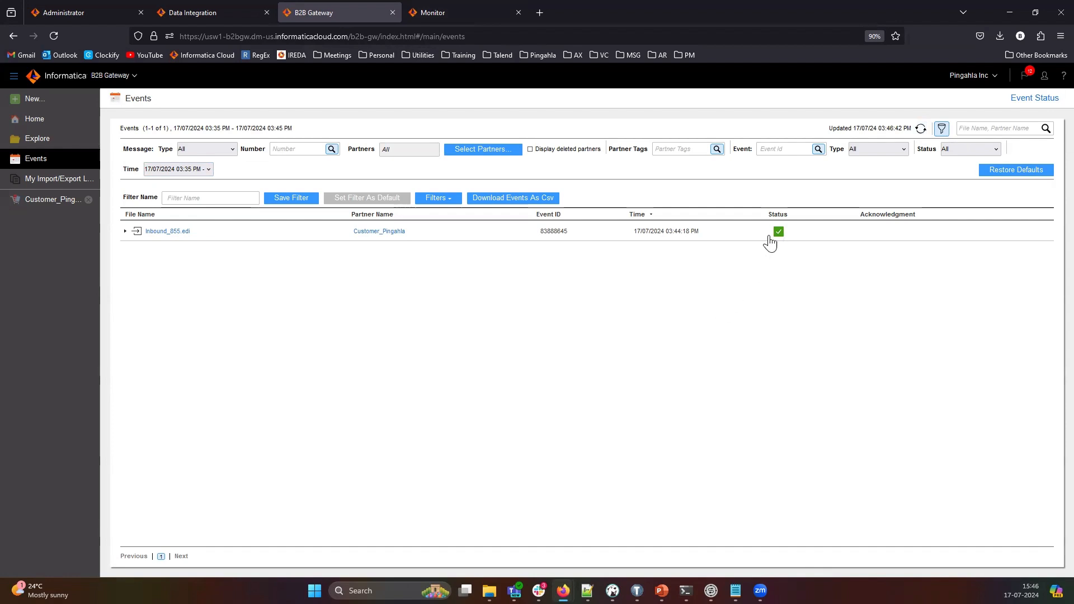
mouse_move(572, 250)
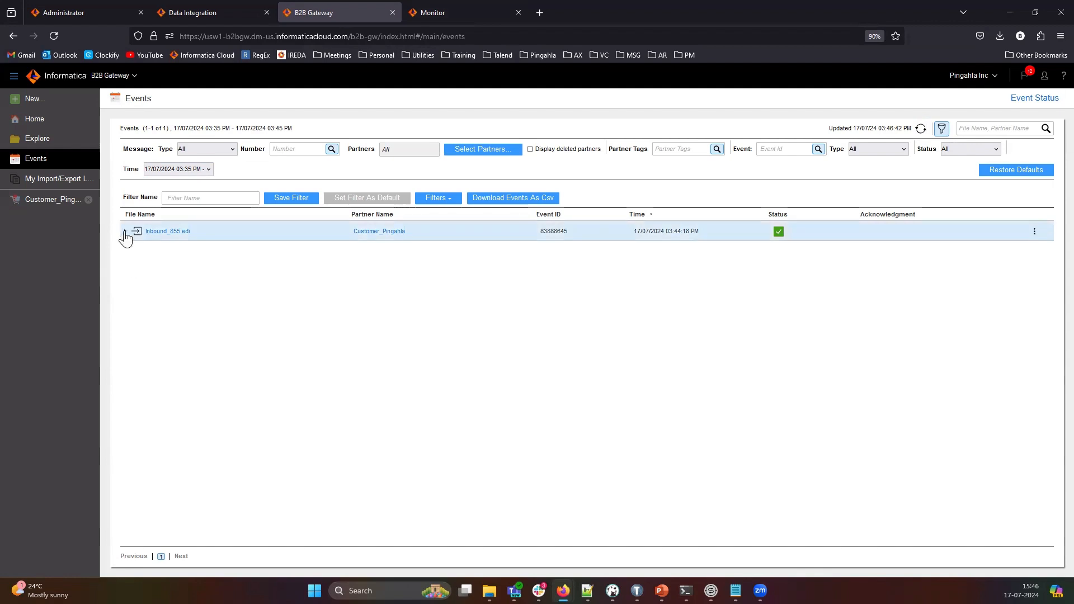
left_click(127, 231)
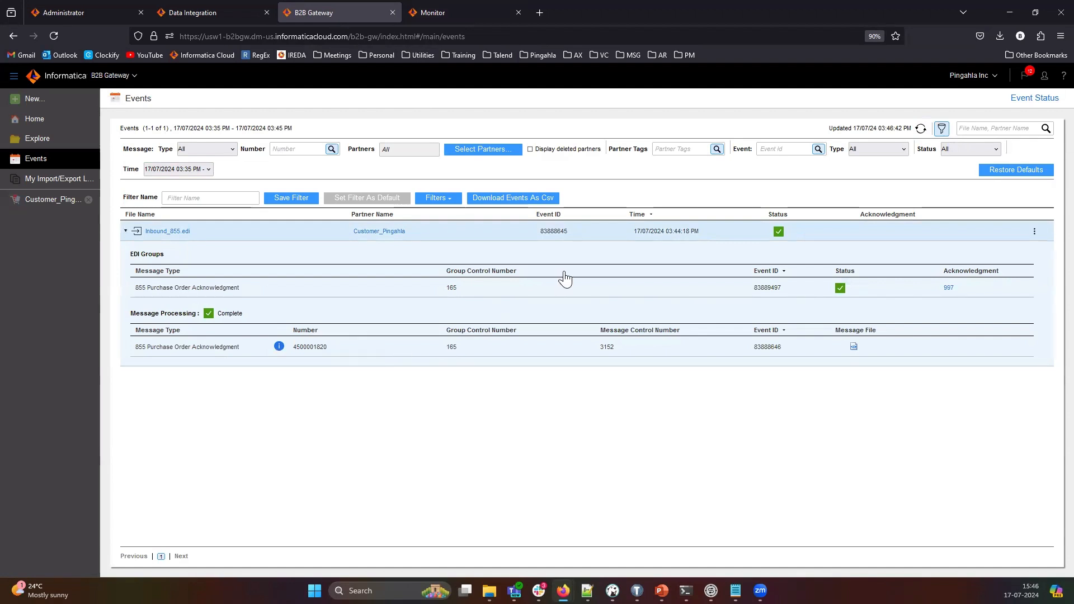
mouse_move(702, 293)
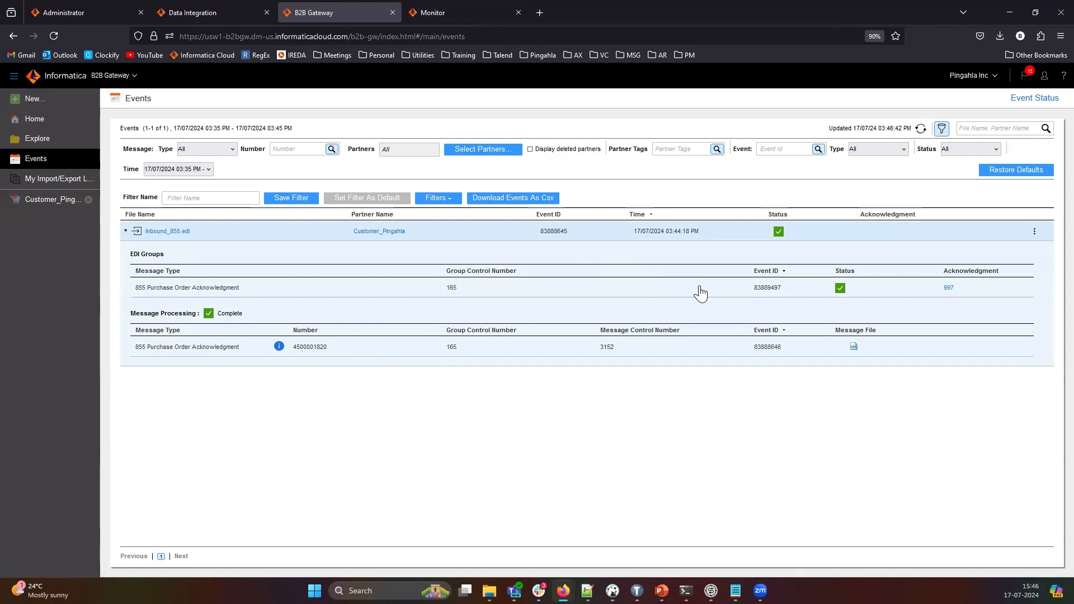
mouse_move(566, 442)
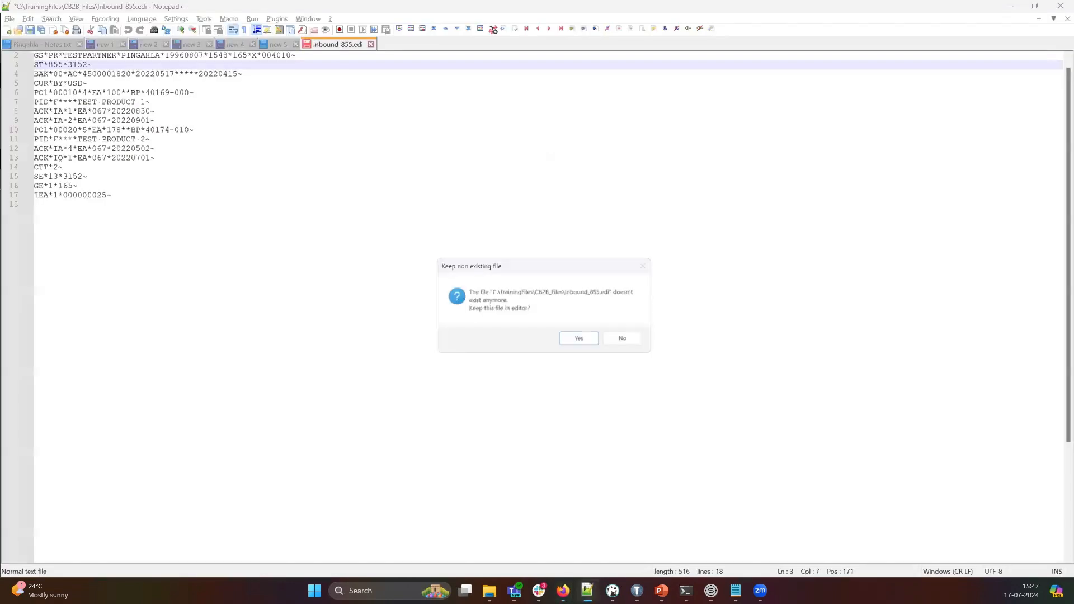
Step: Dismiss Notepad++'s keep-file prompt and inspect the CB2B_Files folder's empty Error.xml
left_click(621, 338)
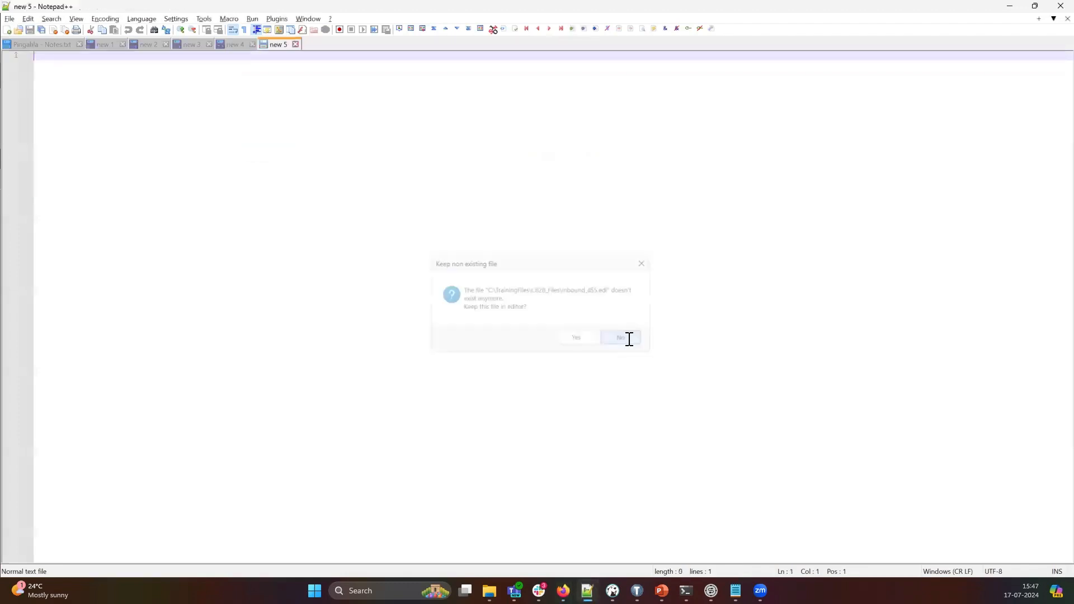
left_click(619, 337)
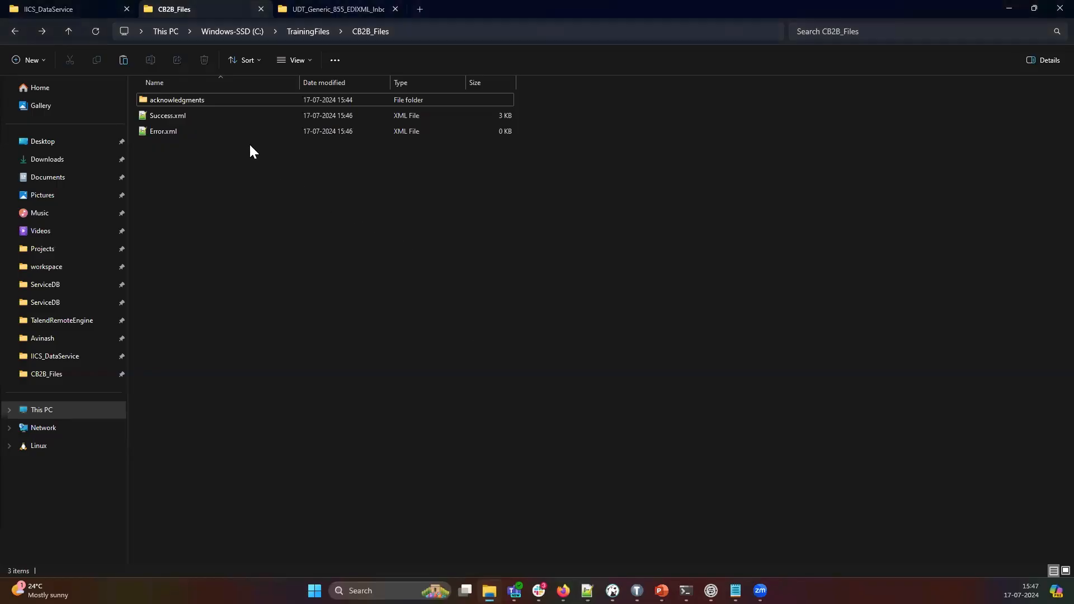
left_click(163, 131)
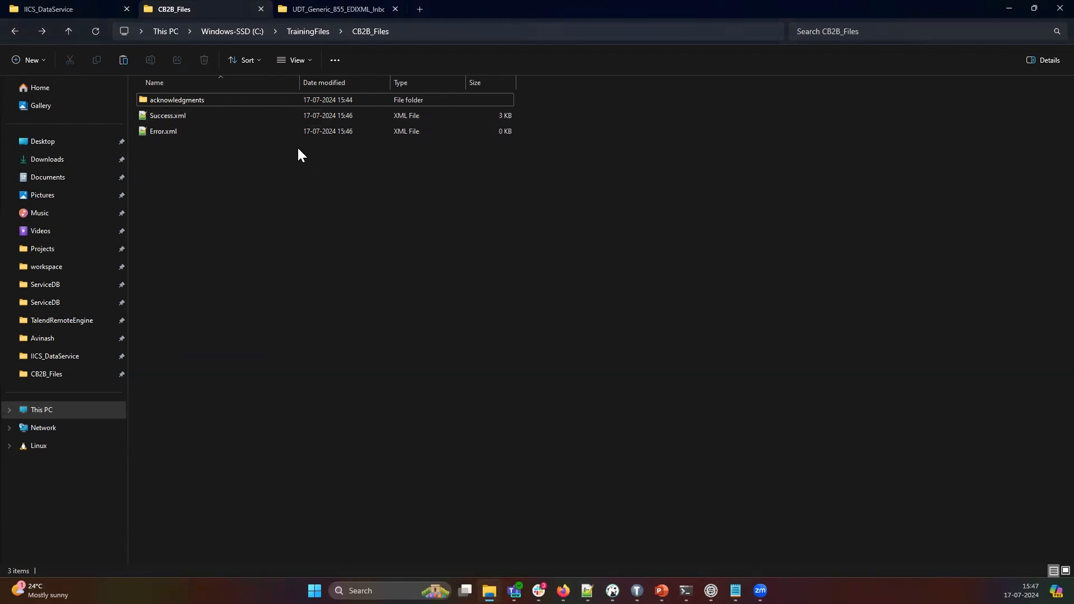
mouse_move(305, 153)
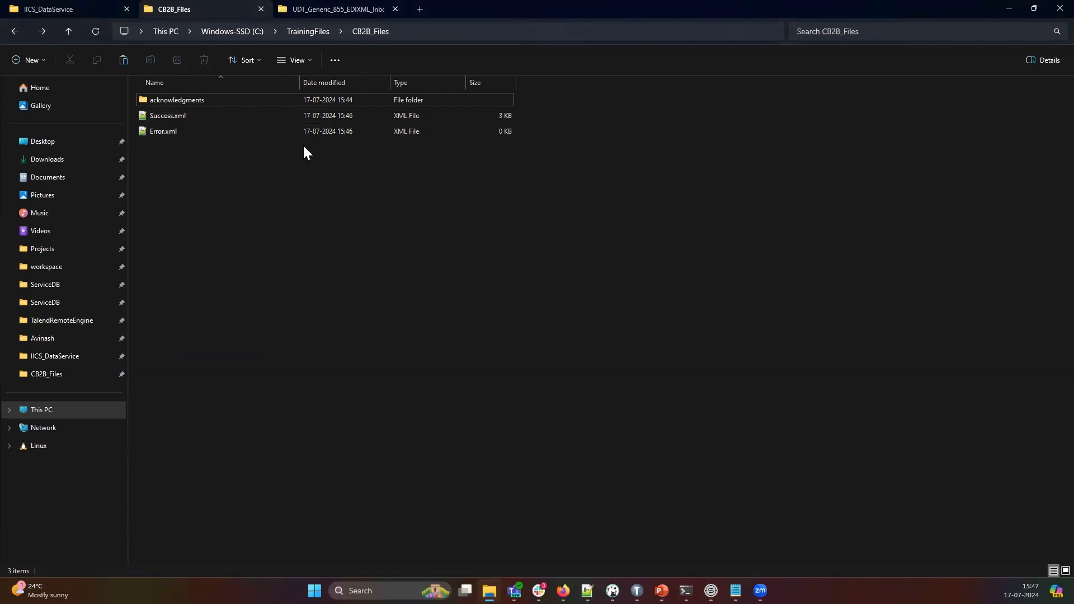
left_click(163, 130)
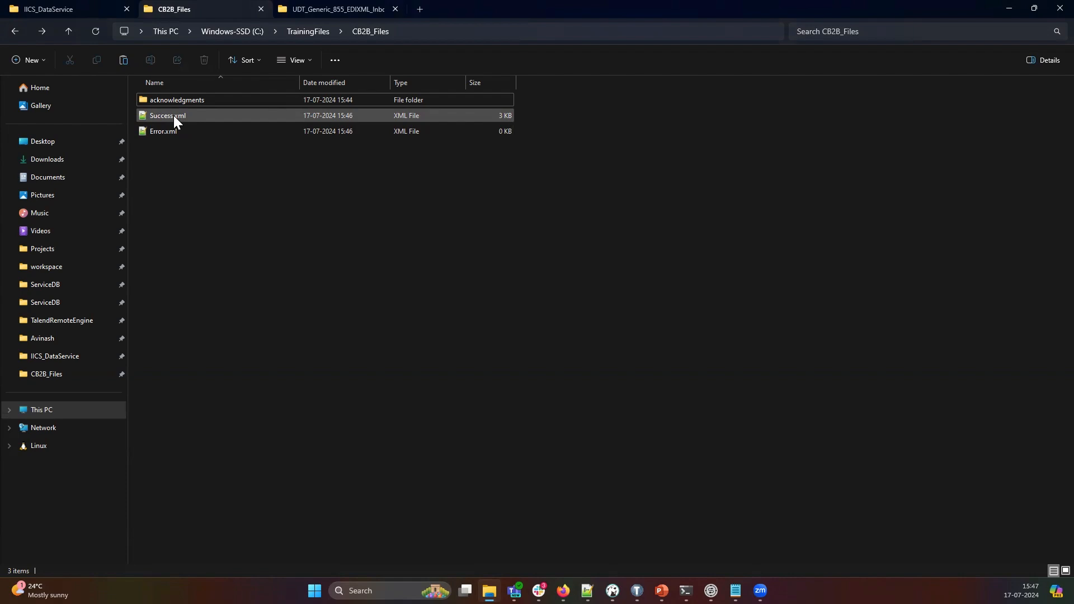
mouse_move(163, 130)
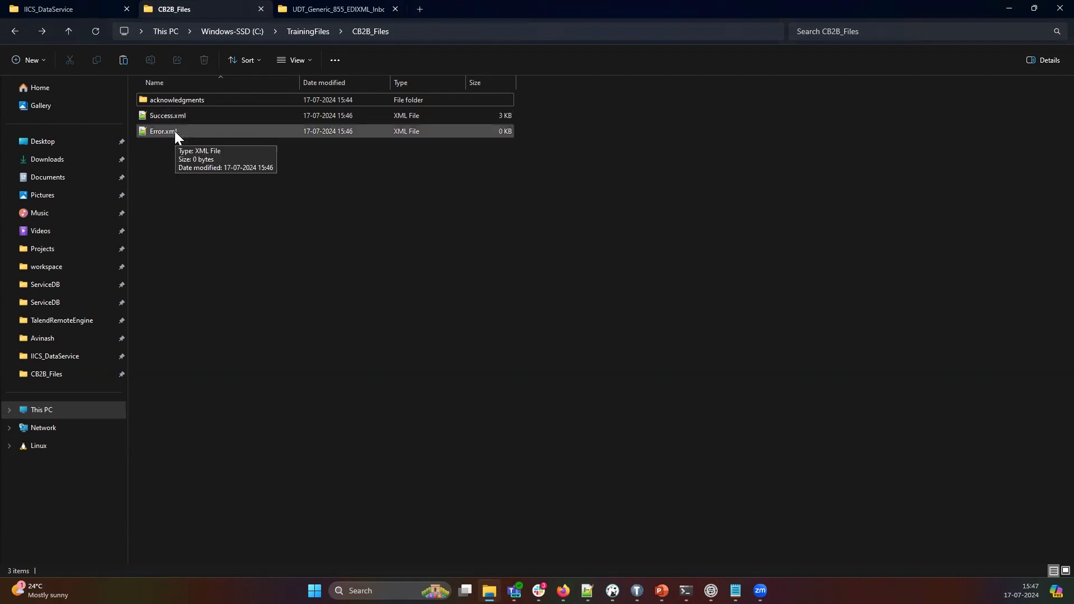
left_click(163, 131)
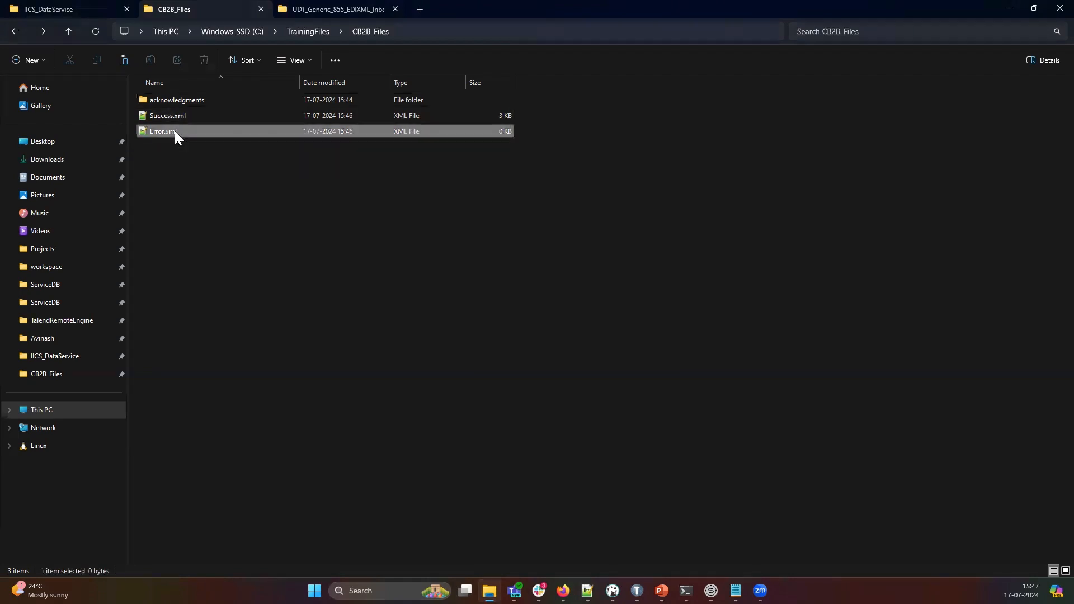
Step: Open Success.xml from CB2B_Files to view its ORDERS05 IDoc XML in Notepad++
left_click(168, 115)
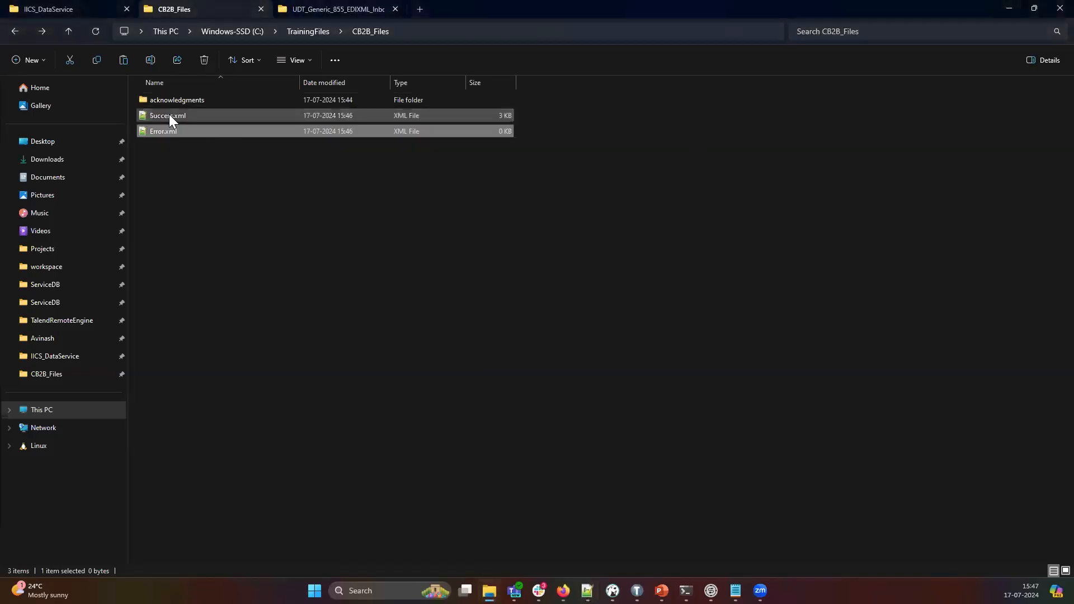
double_click(168, 116)
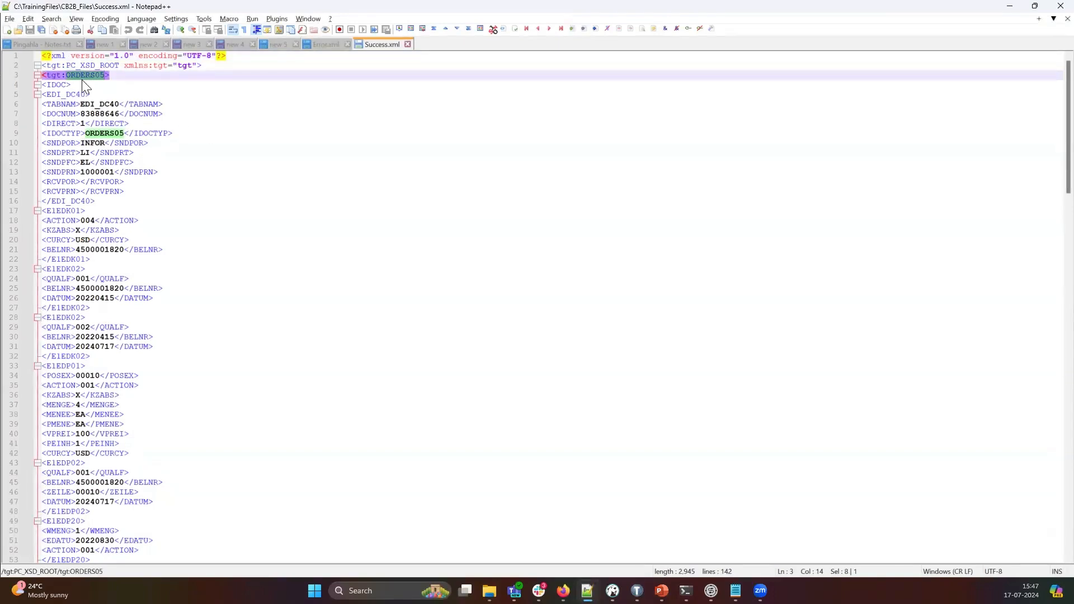
left_click(61, 93)
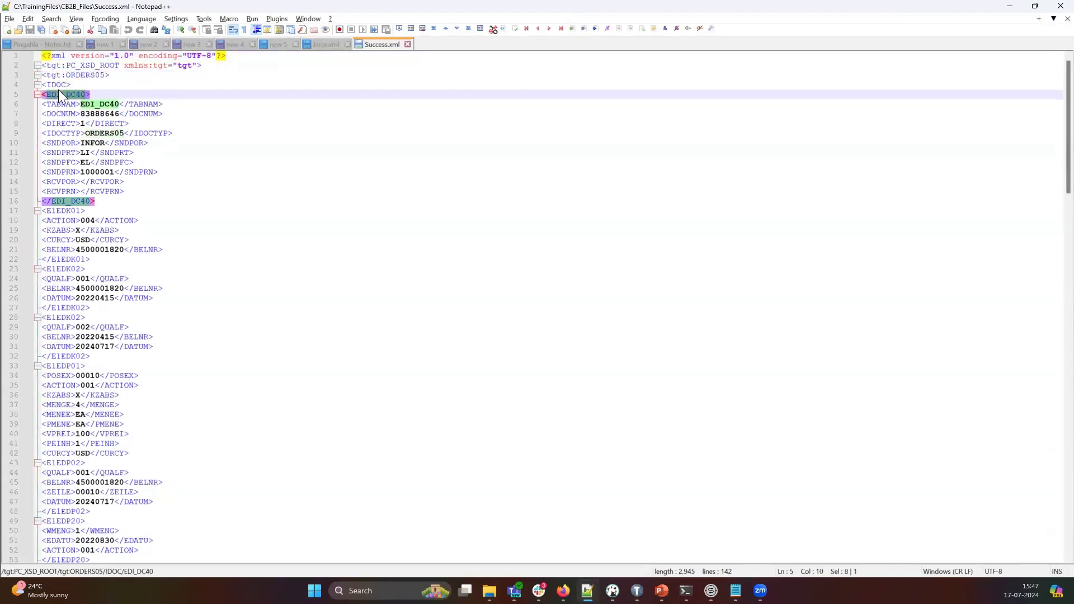